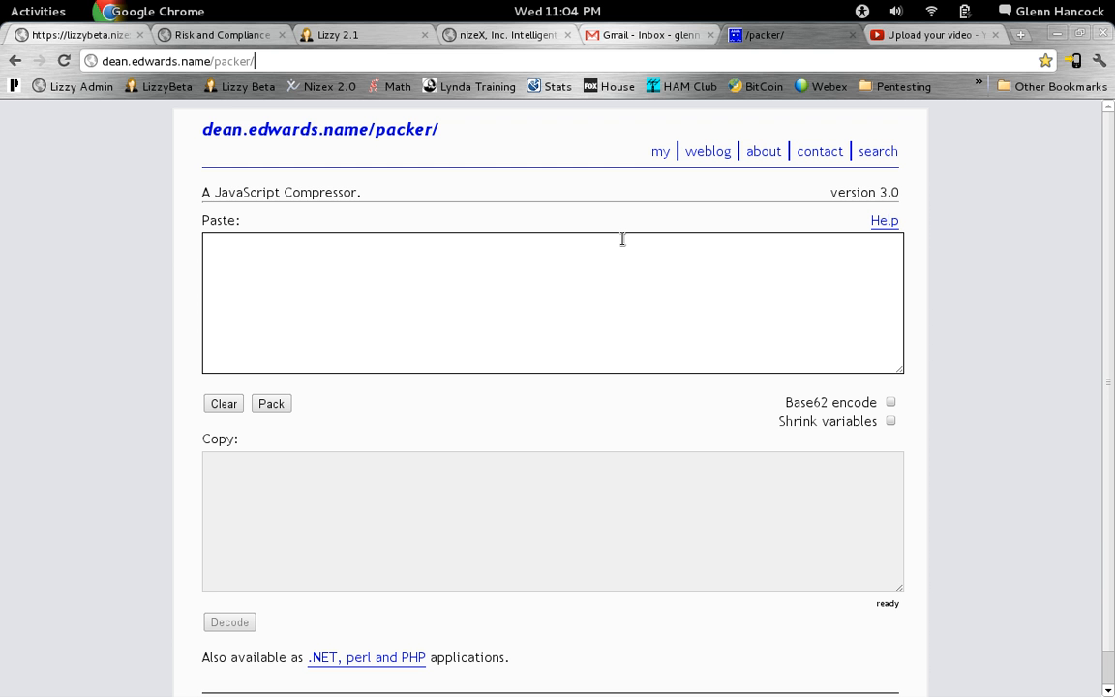
pyautogui.moveTo(1042, 14)
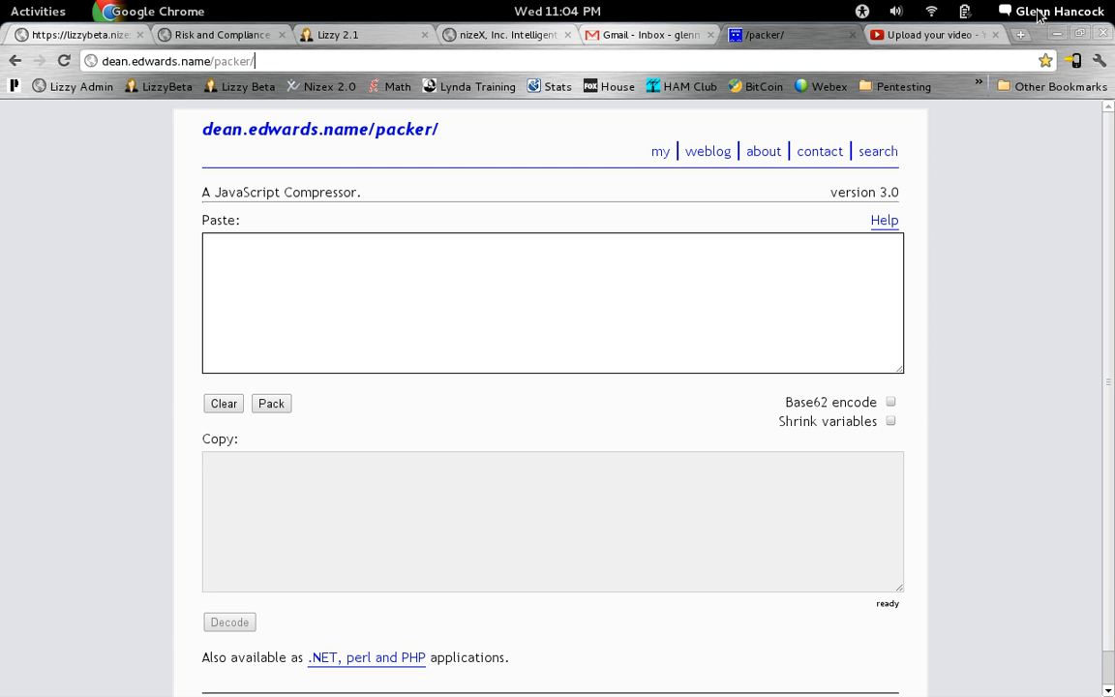
# Step: Open the top-bar user menu listing availability, account, settings, lock, log out and suspend
pyautogui.click(1049, 12)
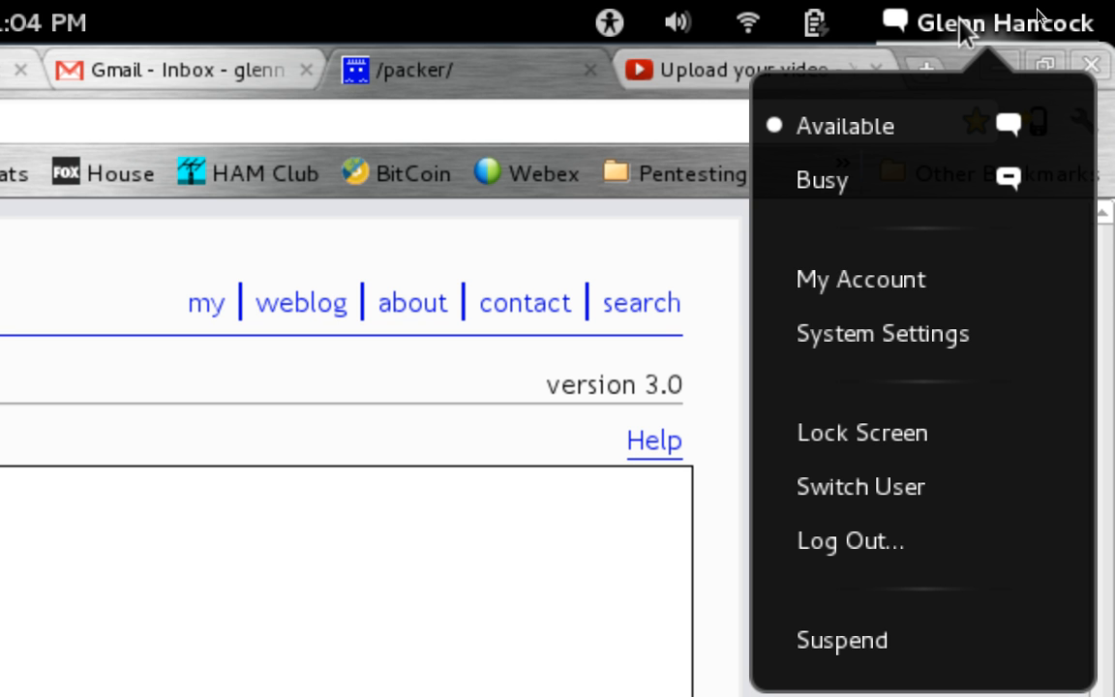
pyautogui.moveTo(964, 35)
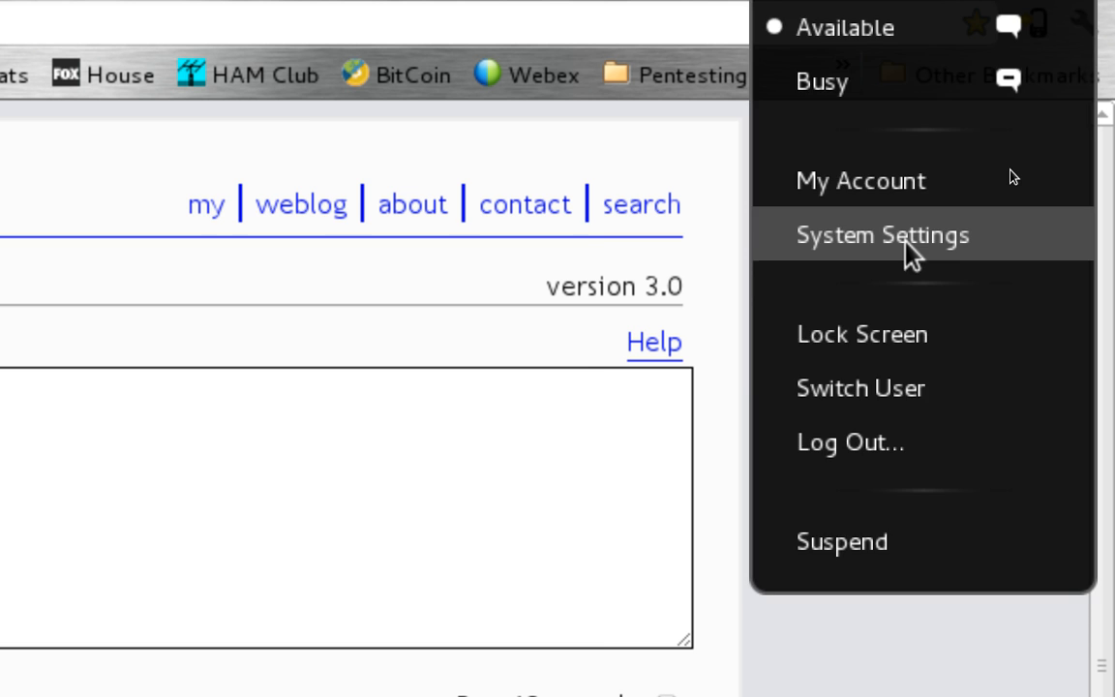
# Step: Launch System Settings from the user menu and nudge its window upward
pyautogui.click(880, 234)
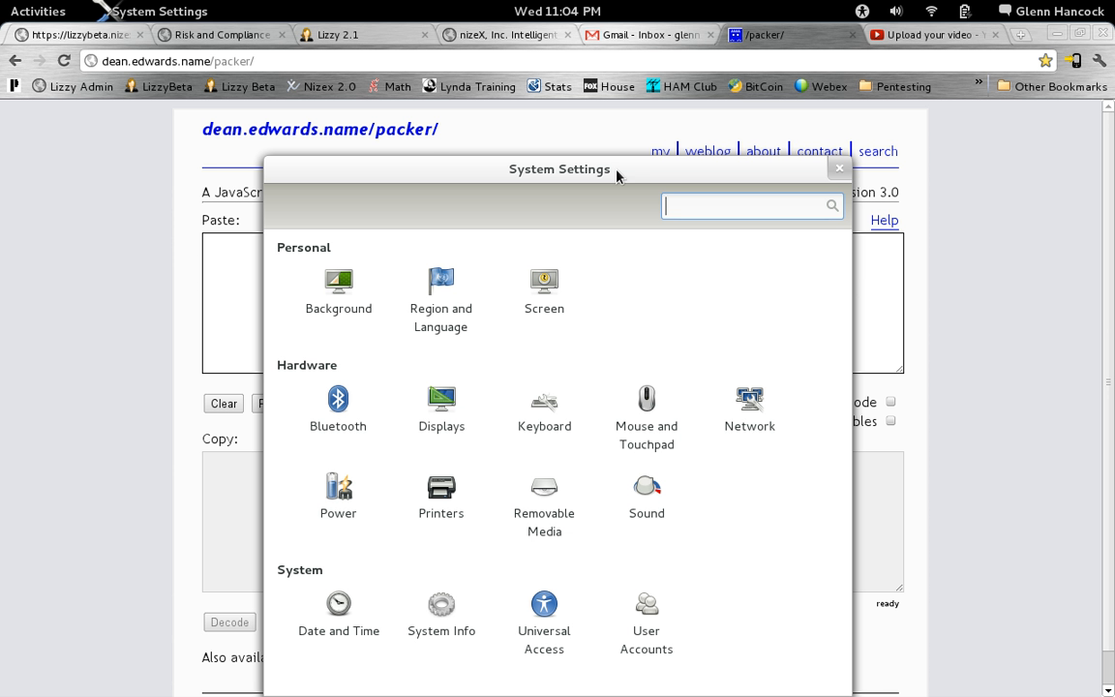
pyautogui.moveTo(559, 169); pyautogui.dragTo(558, 120)
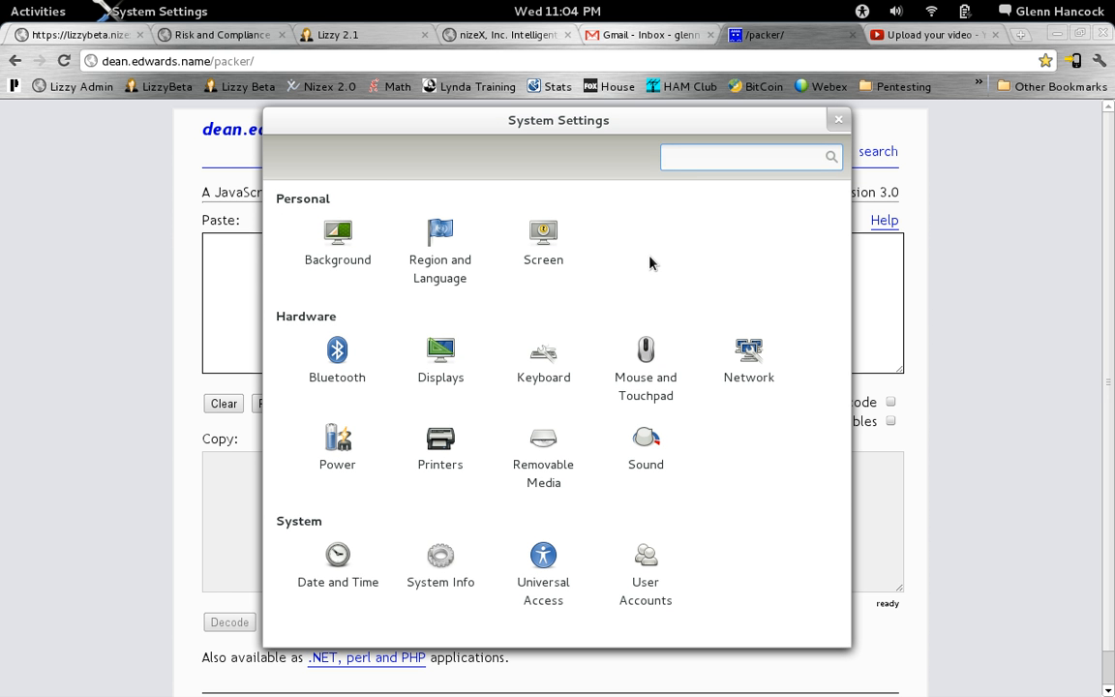
pyautogui.click(751, 157)
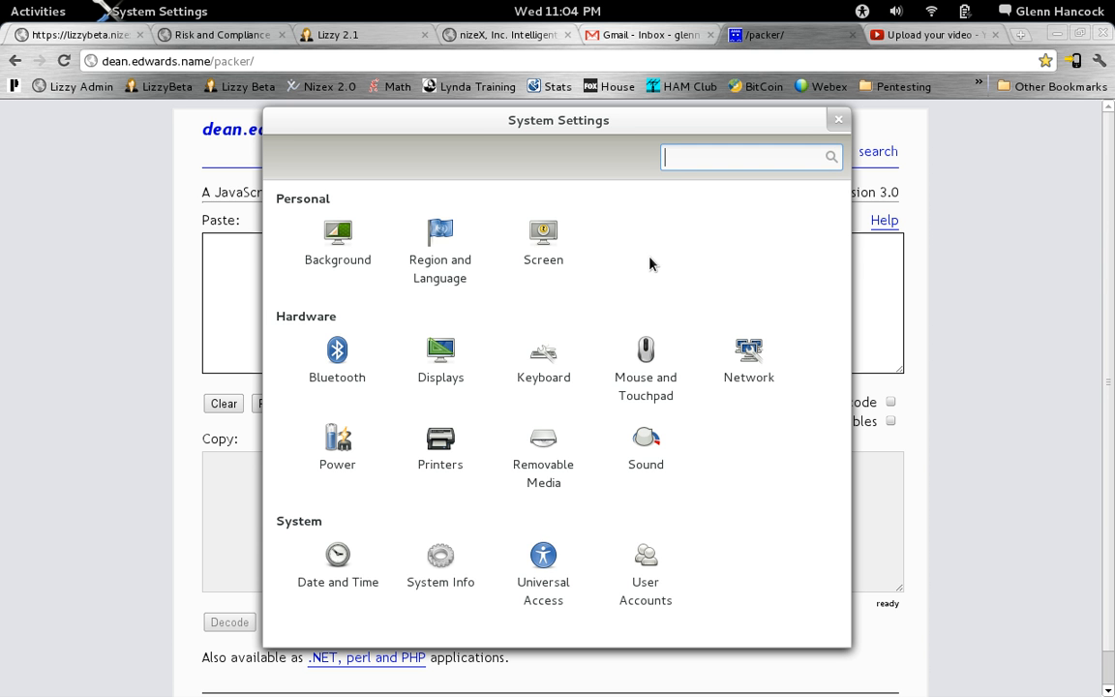
pyautogui.moveTo(337, 244)
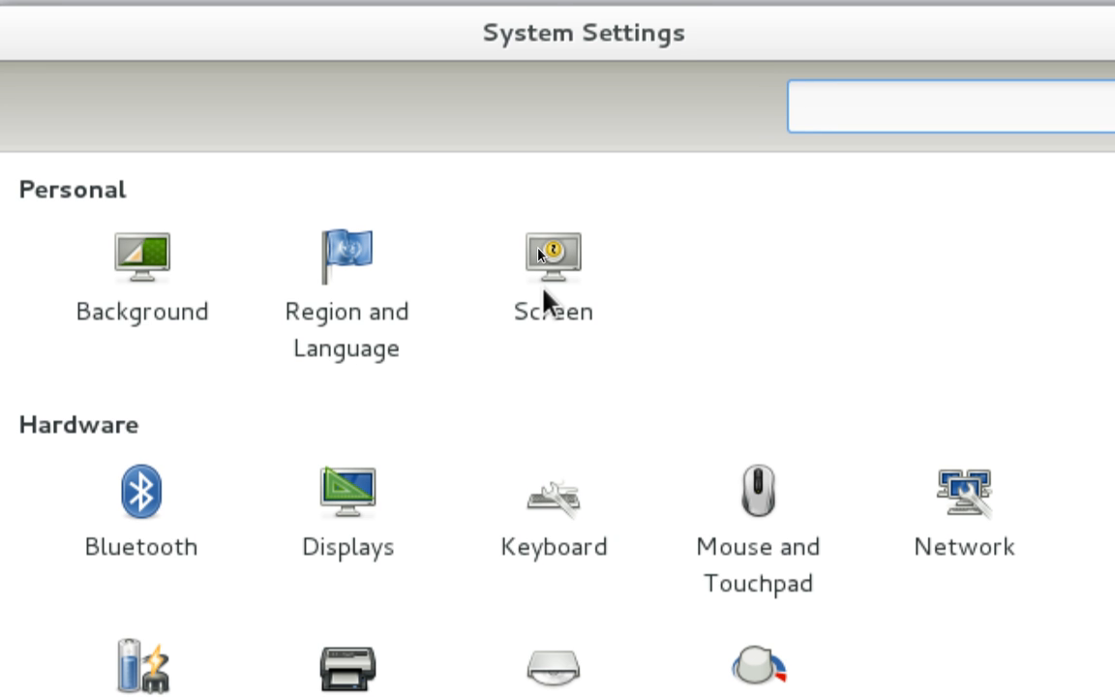
# Step: Focus the settings search box and scroll through the Personal, Hardware and System panels
pyautogui.click(949, 109)
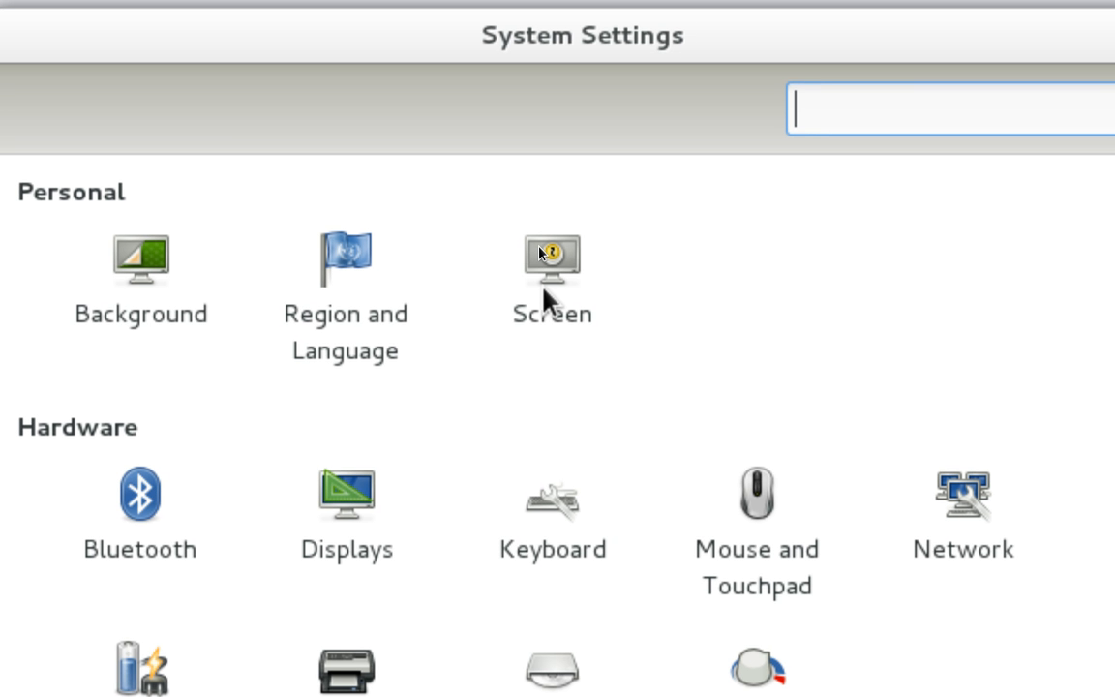
pyautogui.scroll(-3)
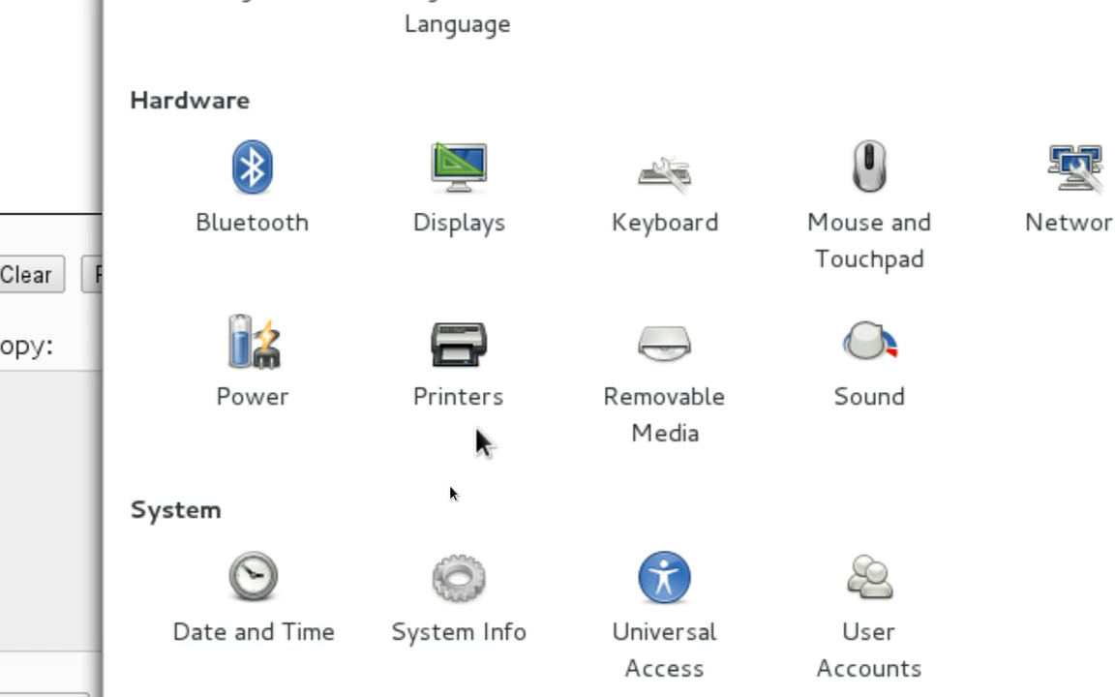
pyautogui.scroll(-3)
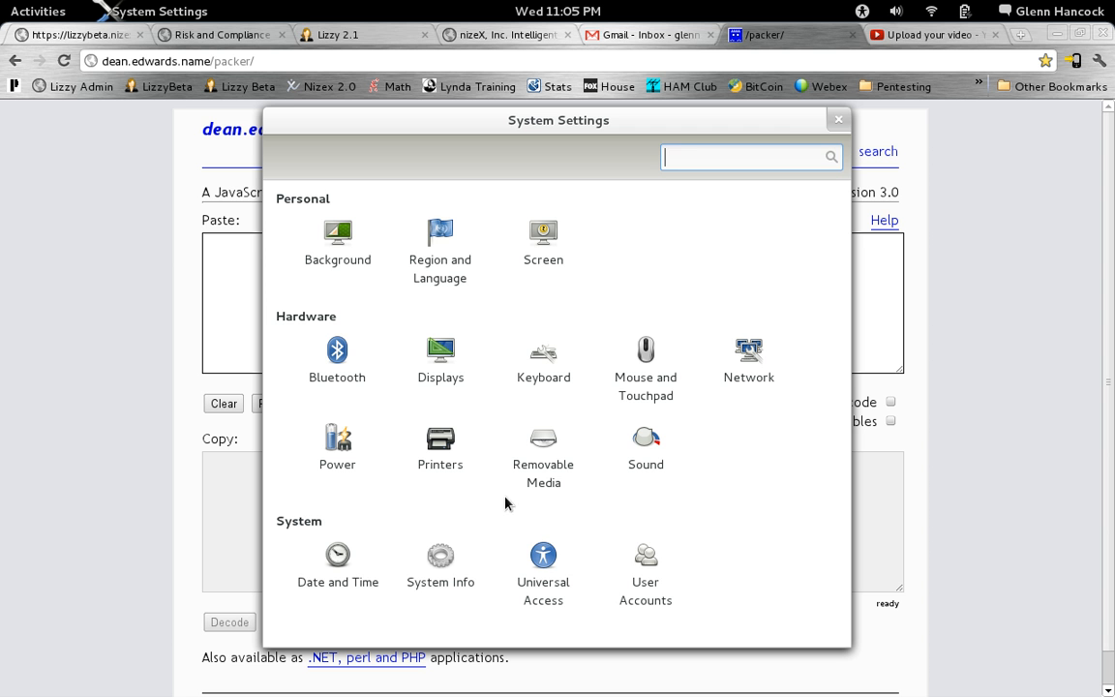
pyautogui.moveTo(838, 120)
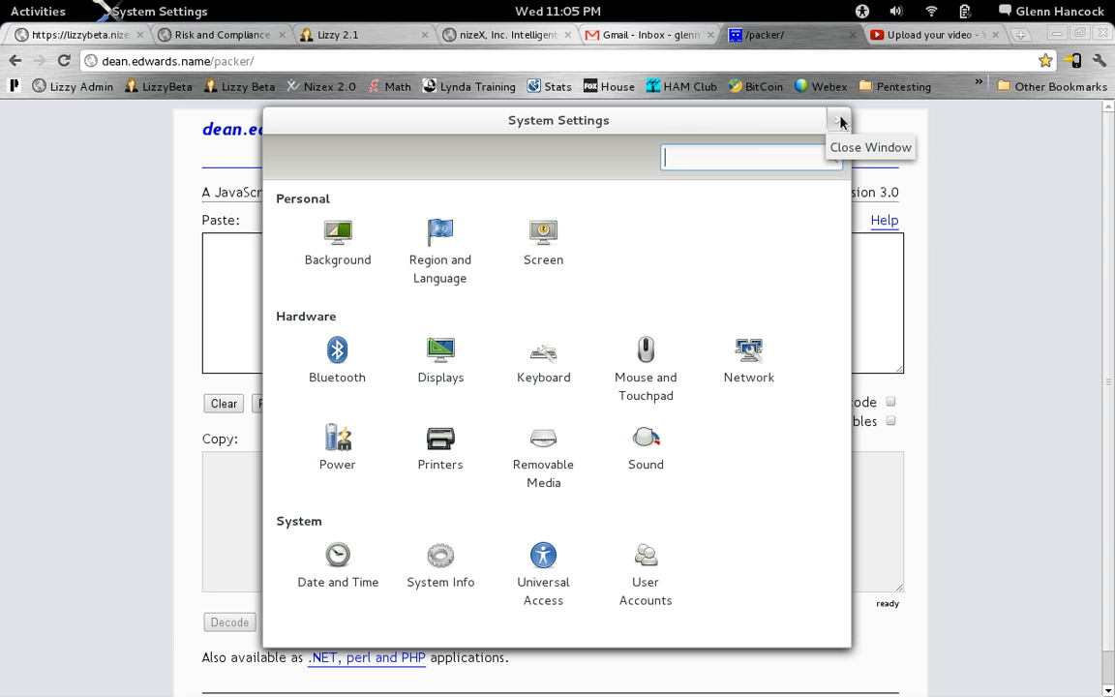
pyautogui.moveTo(600, 126)
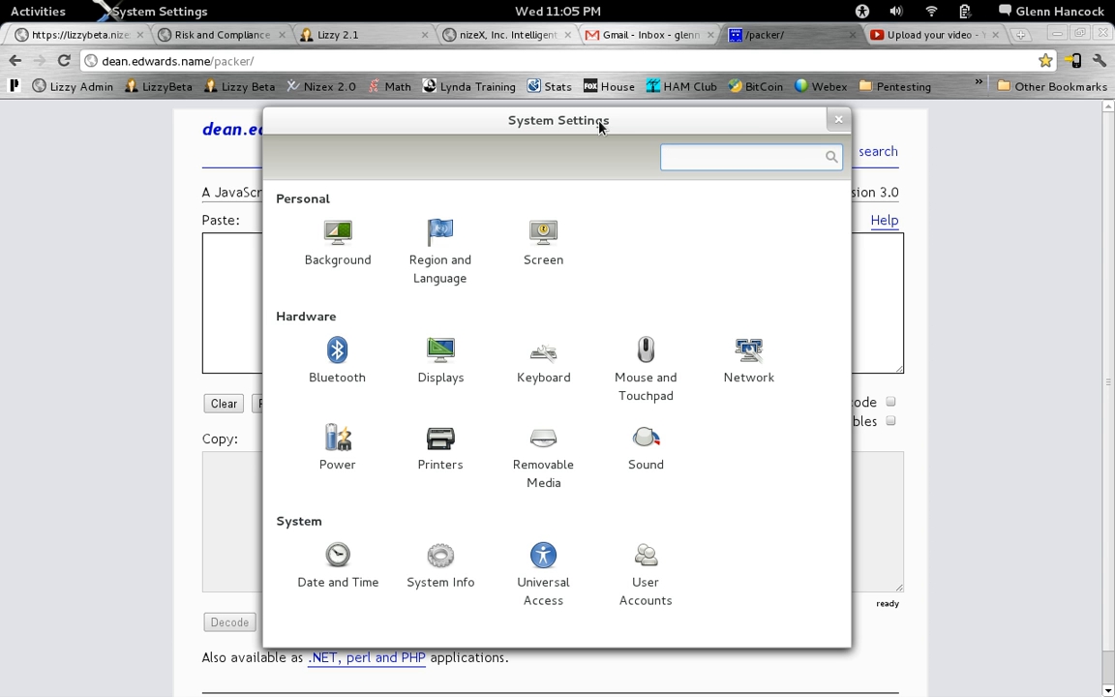
# Step: Close System Settings and glance at the network connections menu
pyautogui.moveTo(558, 120); pyautogui.dragTo(565, 99)
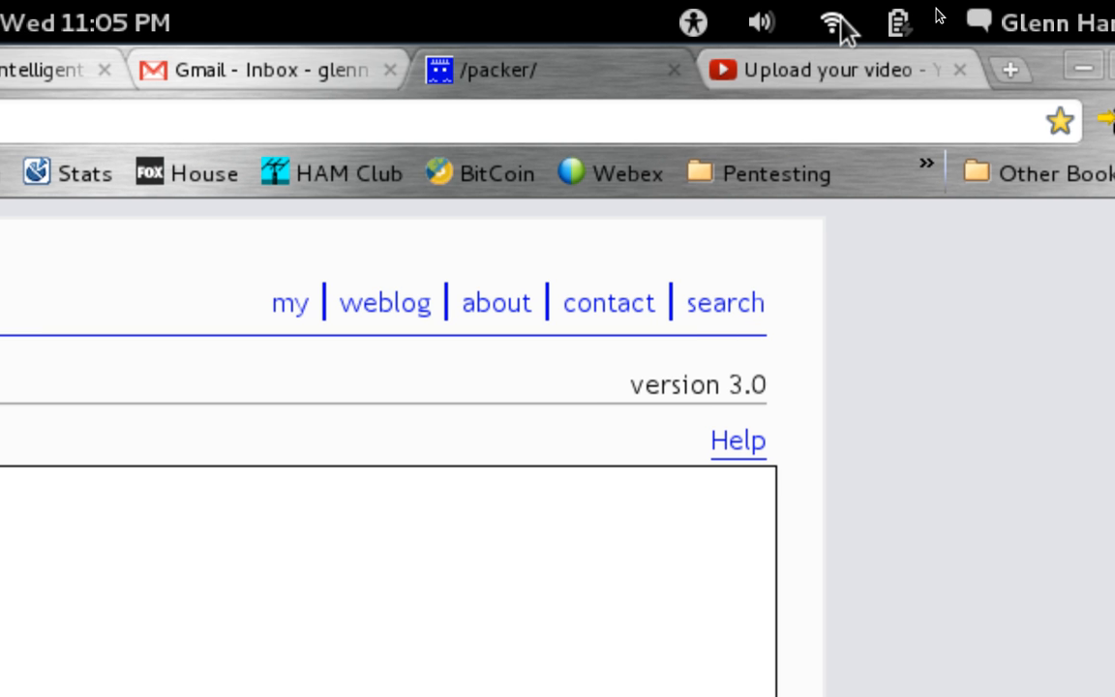
pyautogui.click(835, 23)
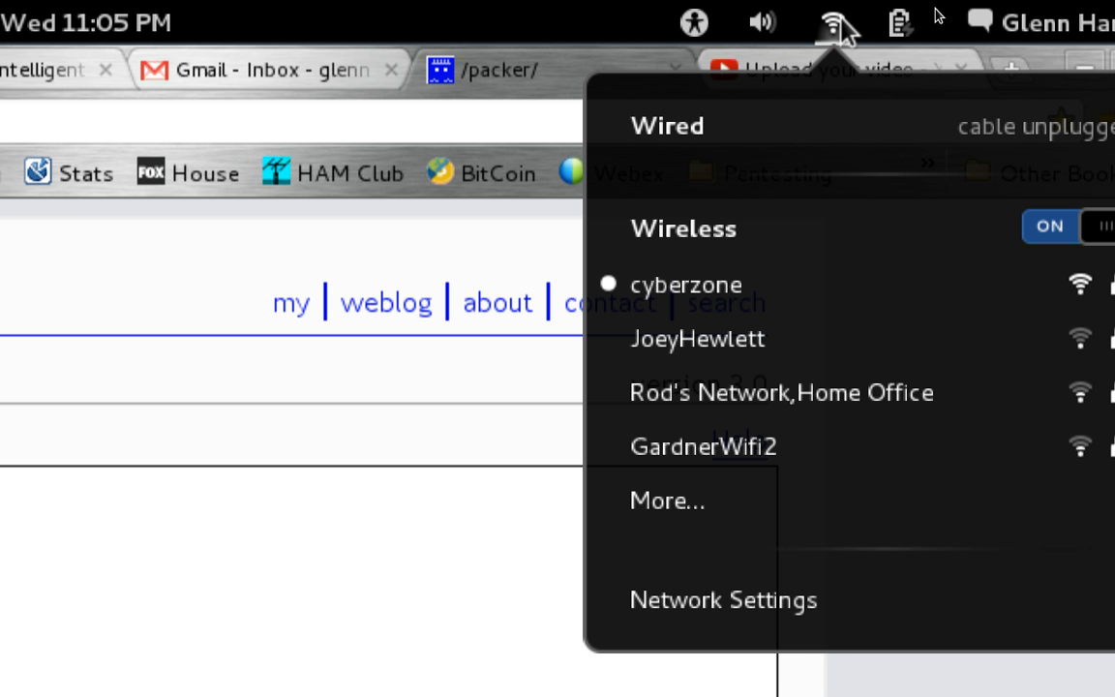
pyautogui.click(834, 23)
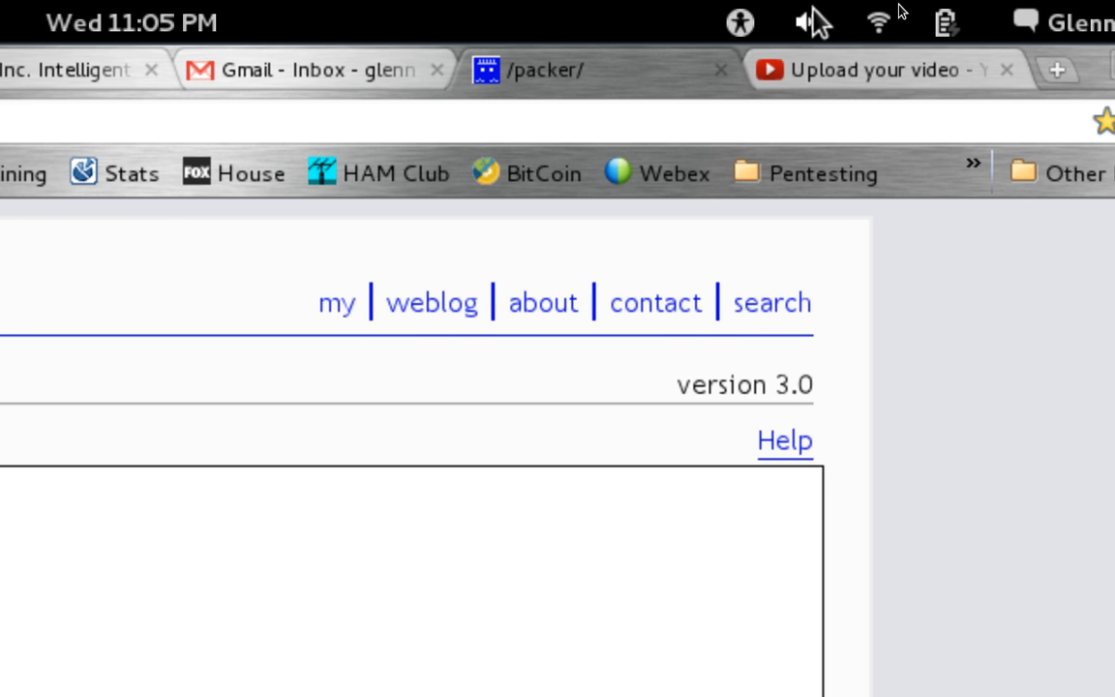
# Step: Glance at the volume controls and the universal access menu, leaving Chrome's packer page in front
pyautogui.click(817, 21)
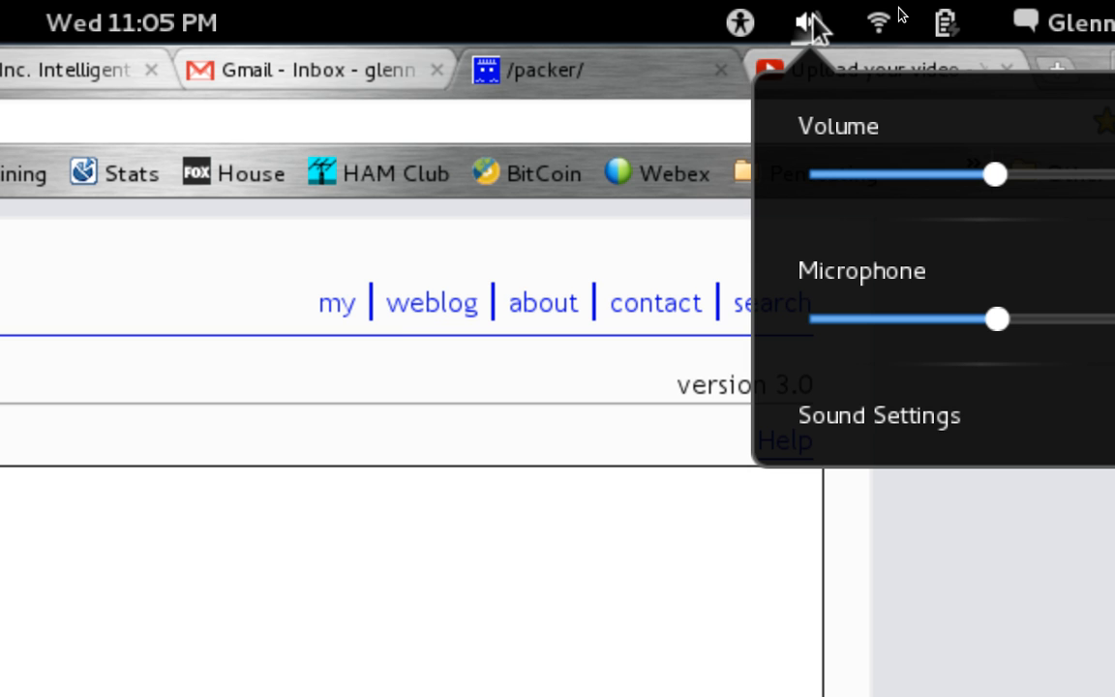
pyautogui.click(795, 22)
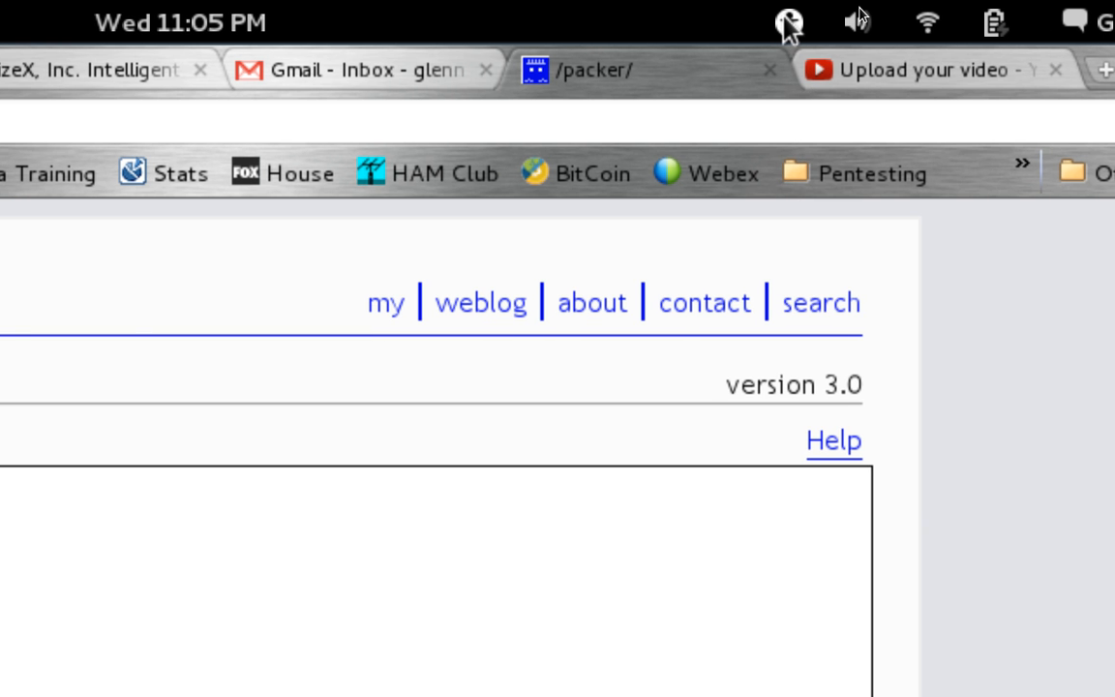
pyautogui.click(785, 23)
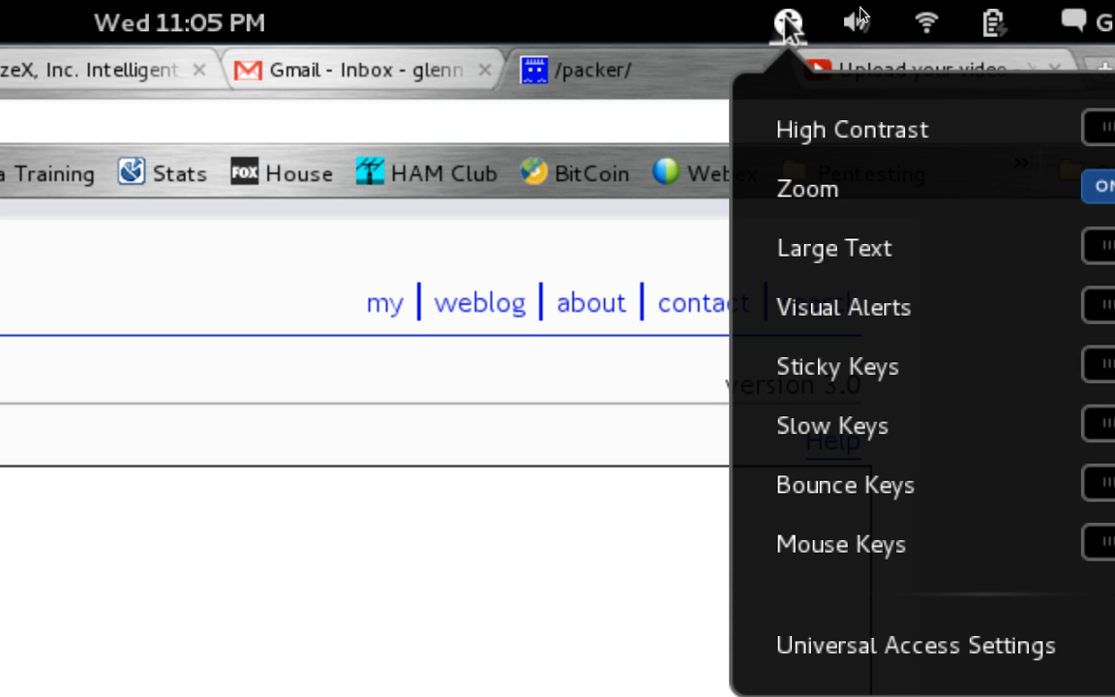
pyautogui.click(790, 21)
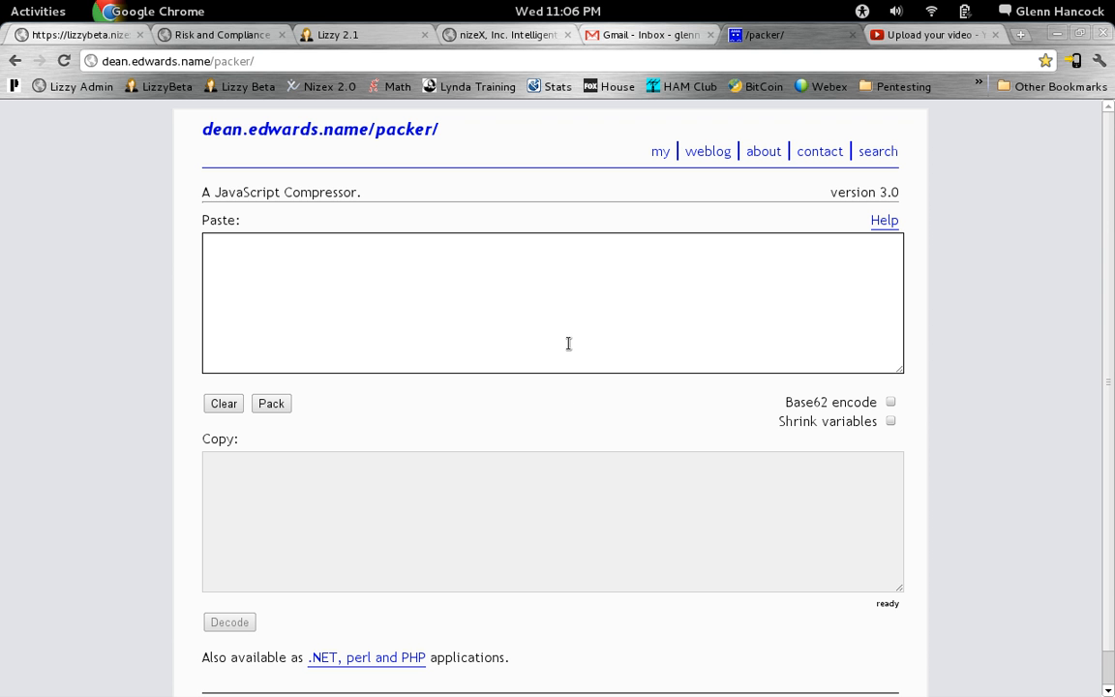
# Step: Keep the Chrome window with the dean.edwards.name/packer page in front
pyautogui.click(252, 60)
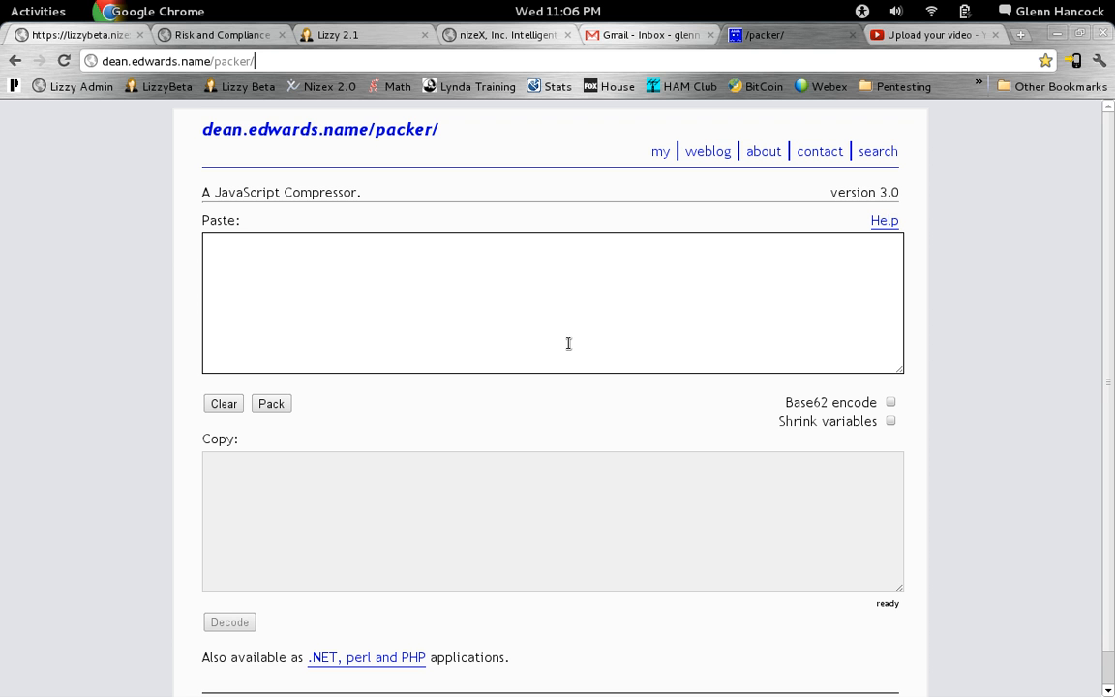
pyautogui.moveTo(589, 492)
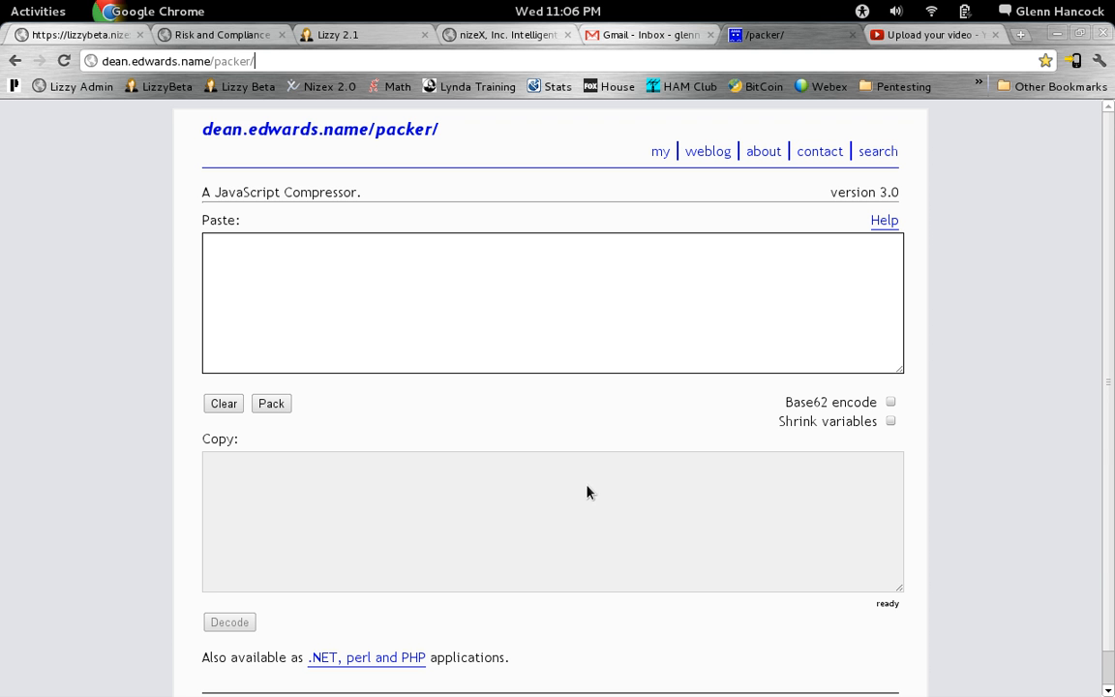
pyautogui.moveTo(980, 628)
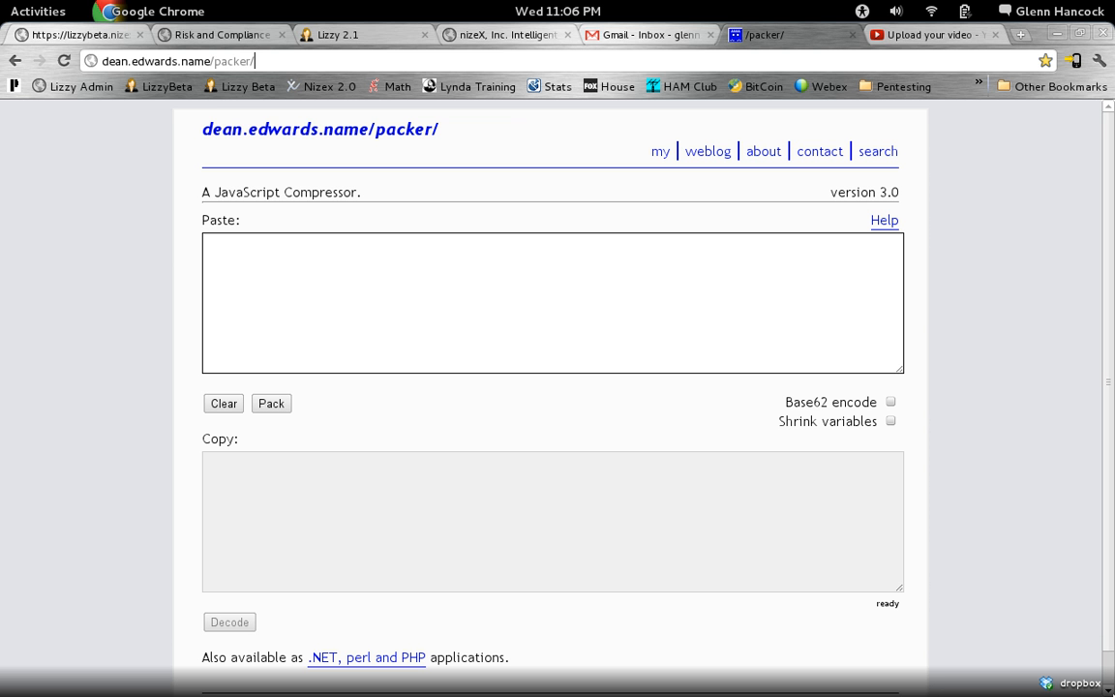
pyautogui.moveTo(1026, 624)
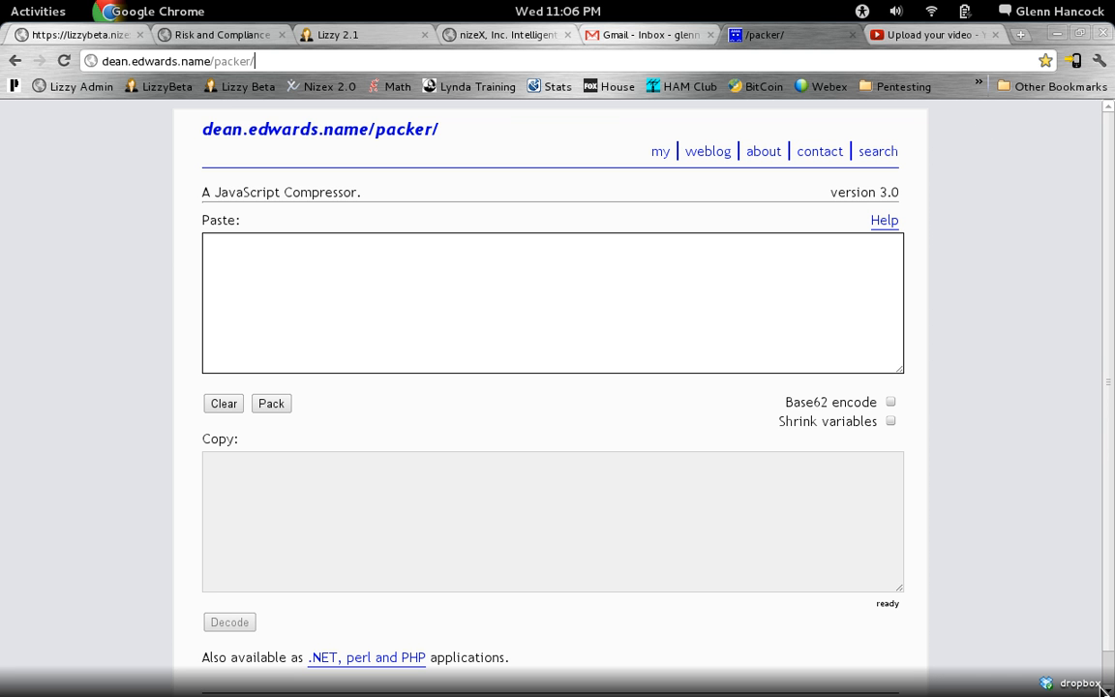
pyautogui.moveTo(1084, 689)
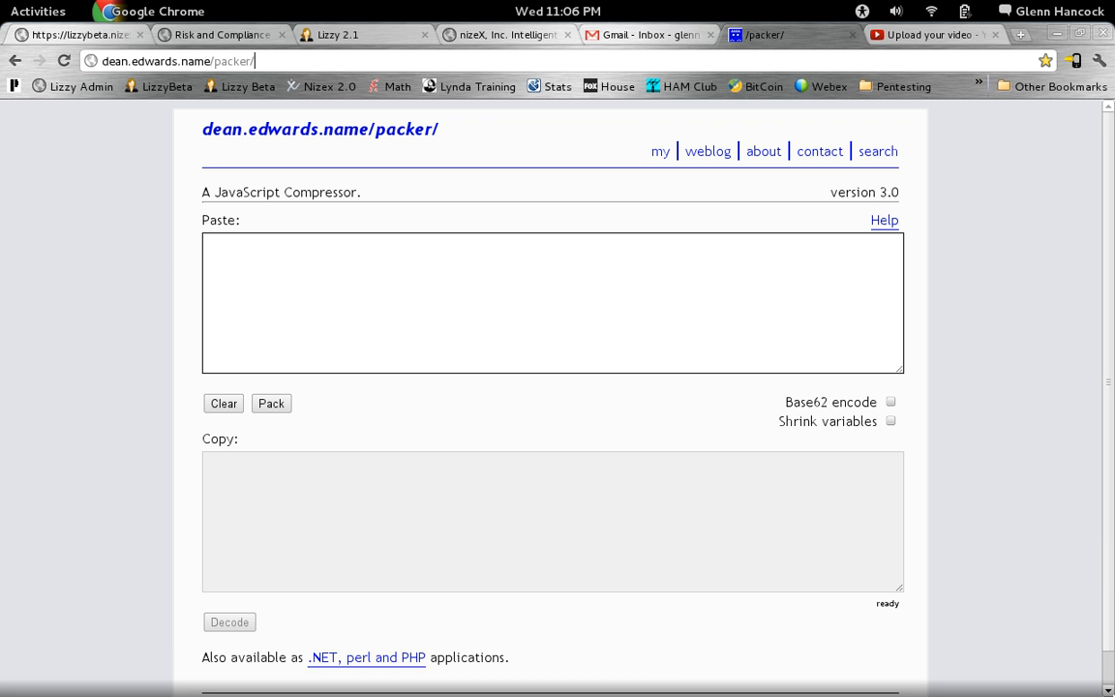
pyautogui.moveTo(1034, 615)
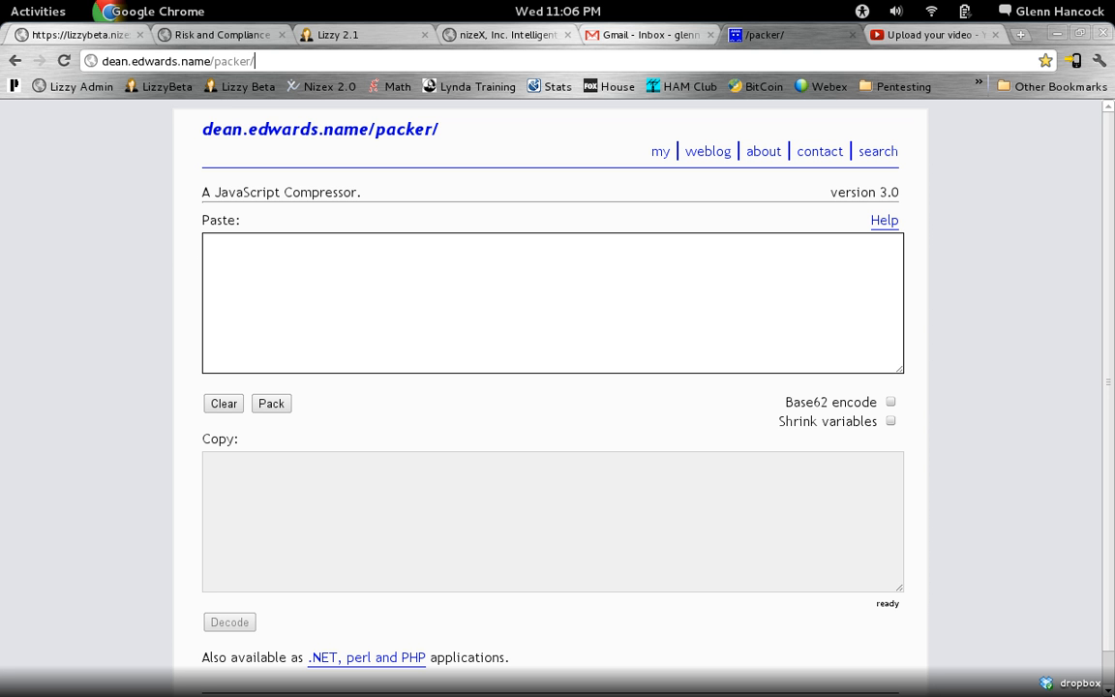
pyautogui.moveTo(1107, 689)
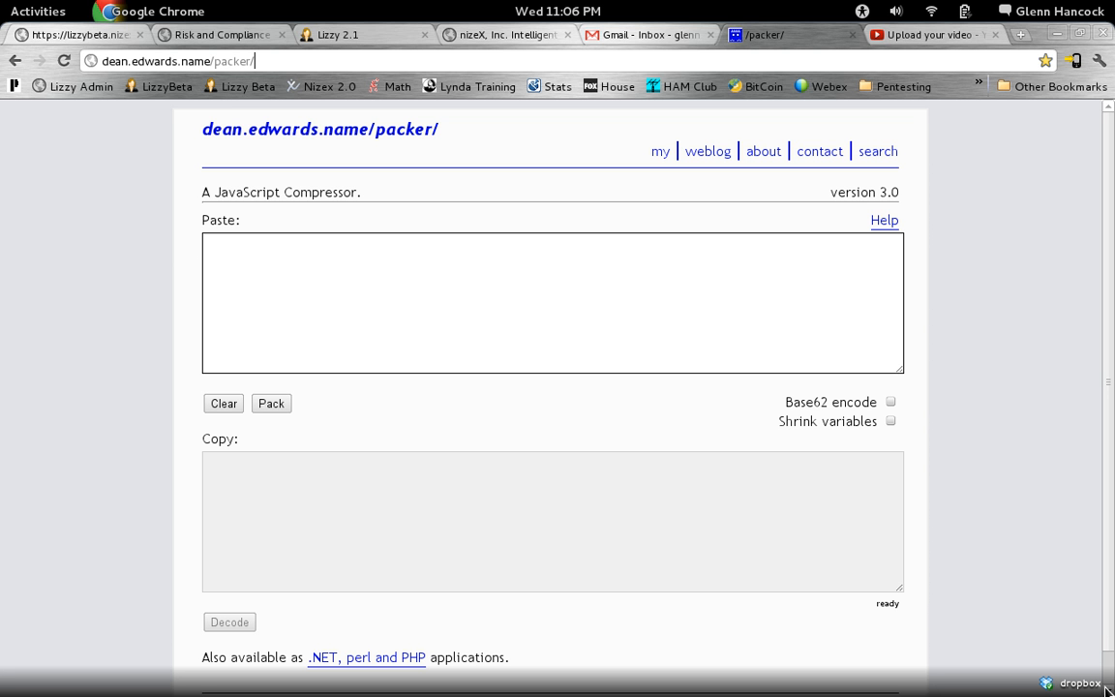
pyautogui.moveTo(991, 348)
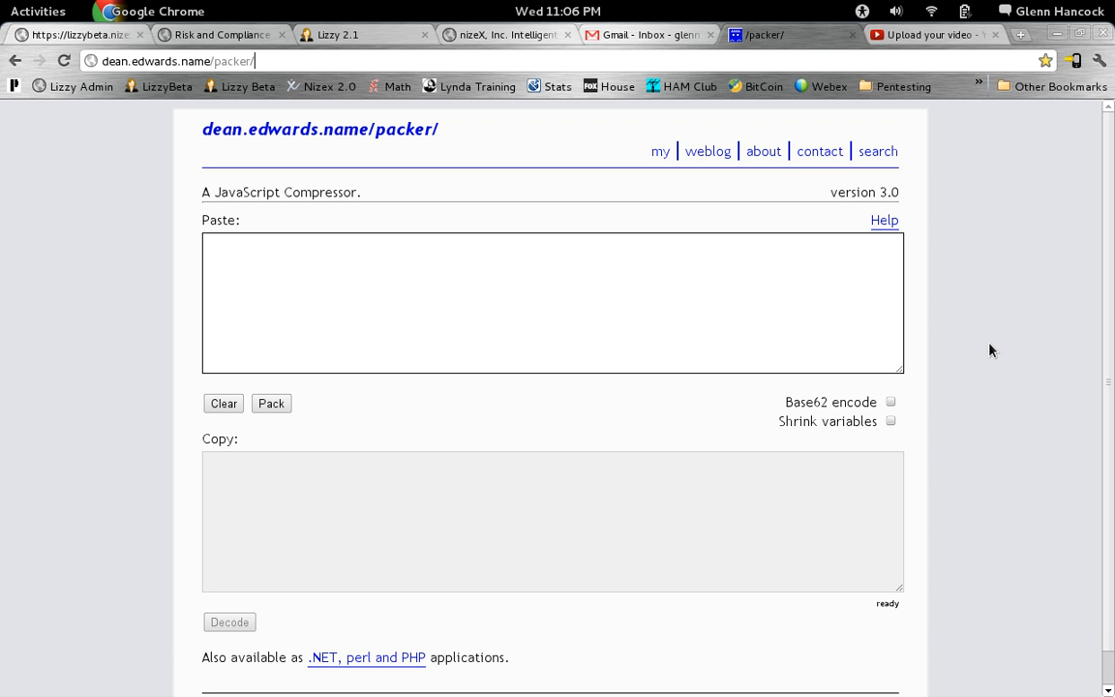
pyautogui.moveTo(515, 202)
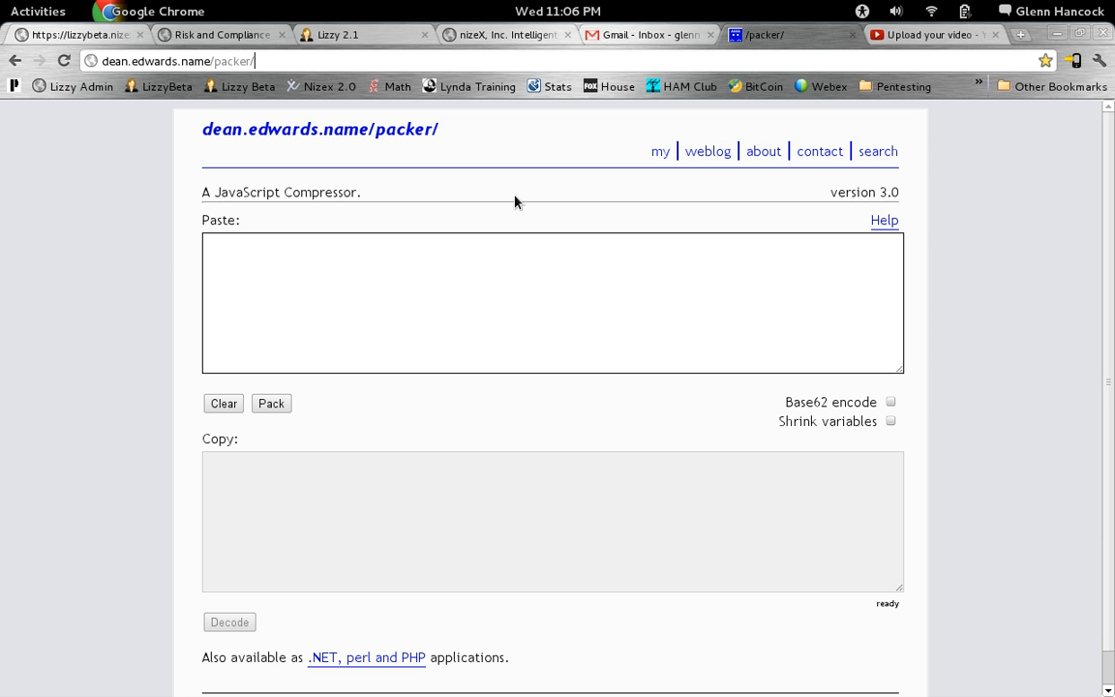
pyautogui.moveTo(178, 19)
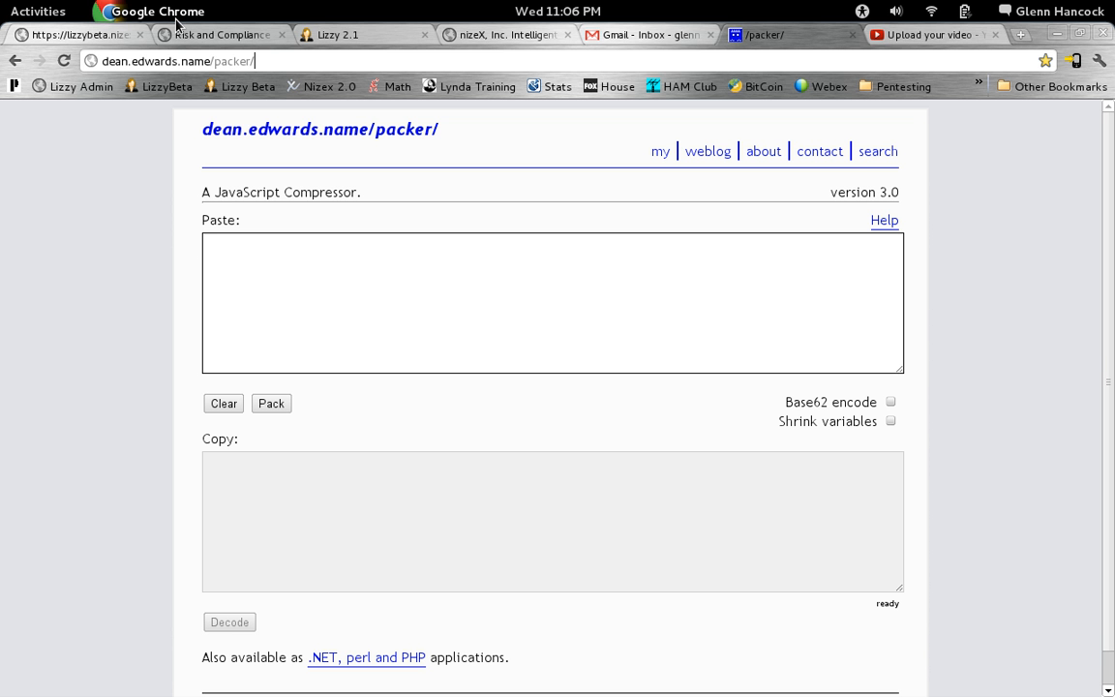
# Step: Show the Activities overview of Home, terminal and Chrome windows, return to Chrome, then reopen it
pyautogui.click(39, 12)
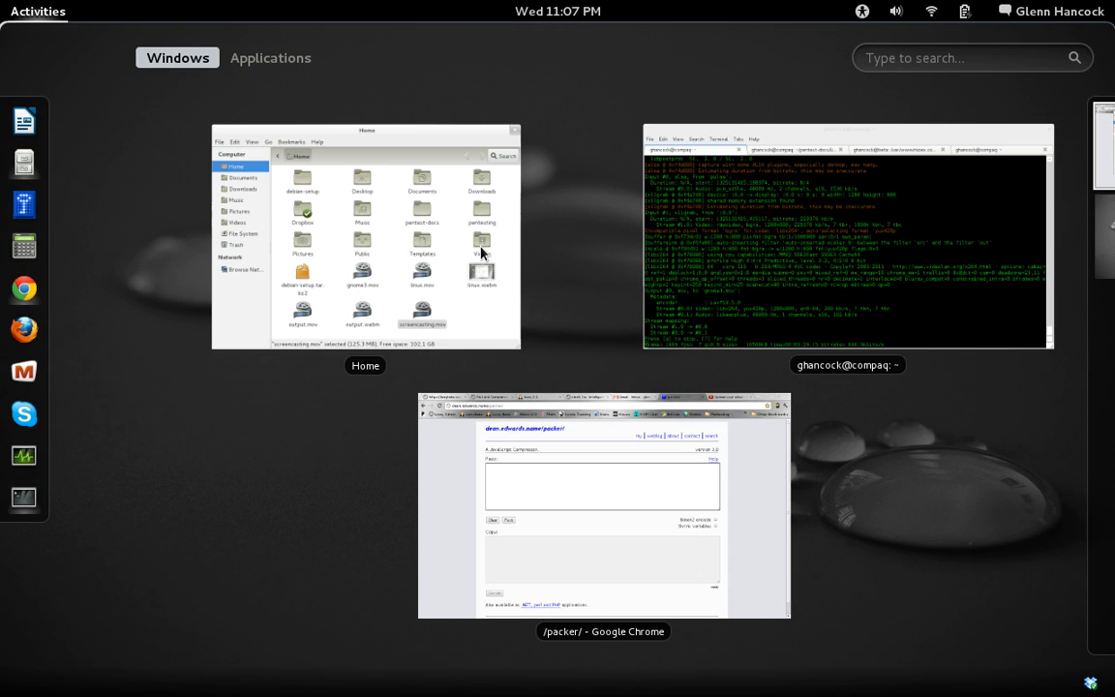
pyautogui.click(848, 242)
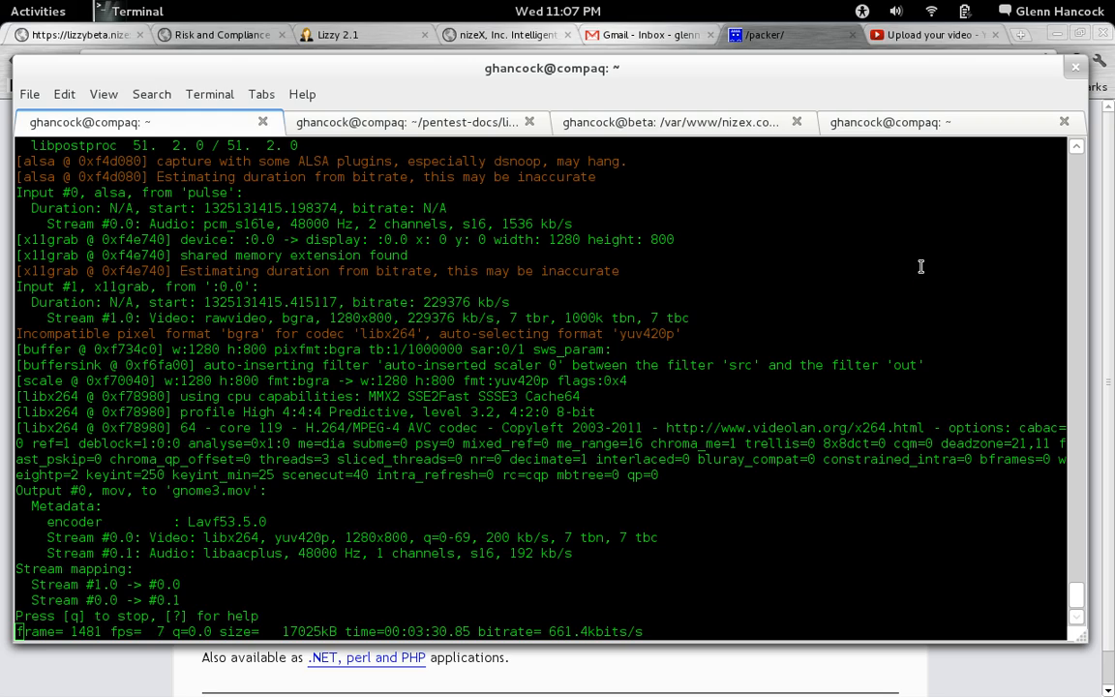
pyautogui.click(759, 35)
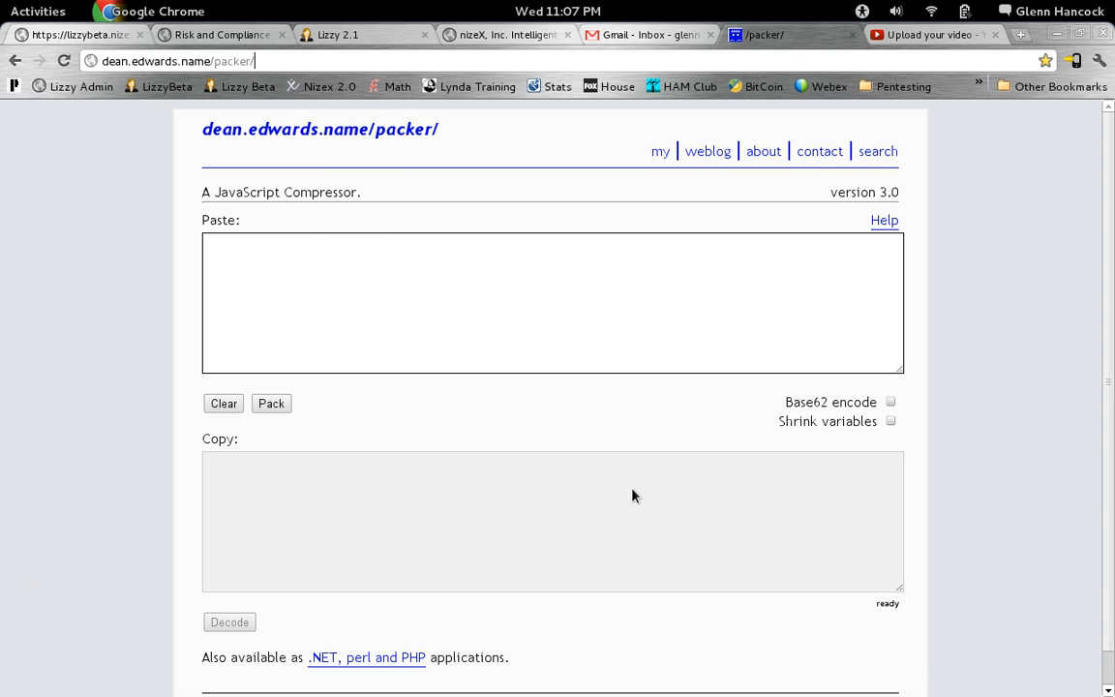
pyautogui.click(38, 11)
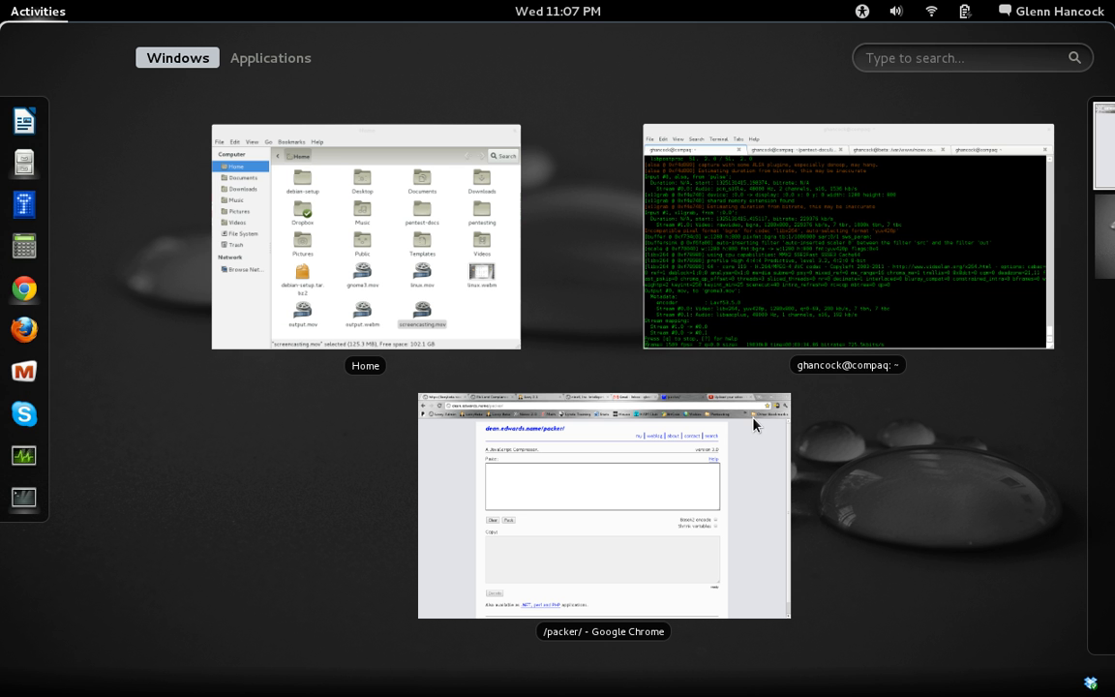
pyautogui.moveTo(445, 167)
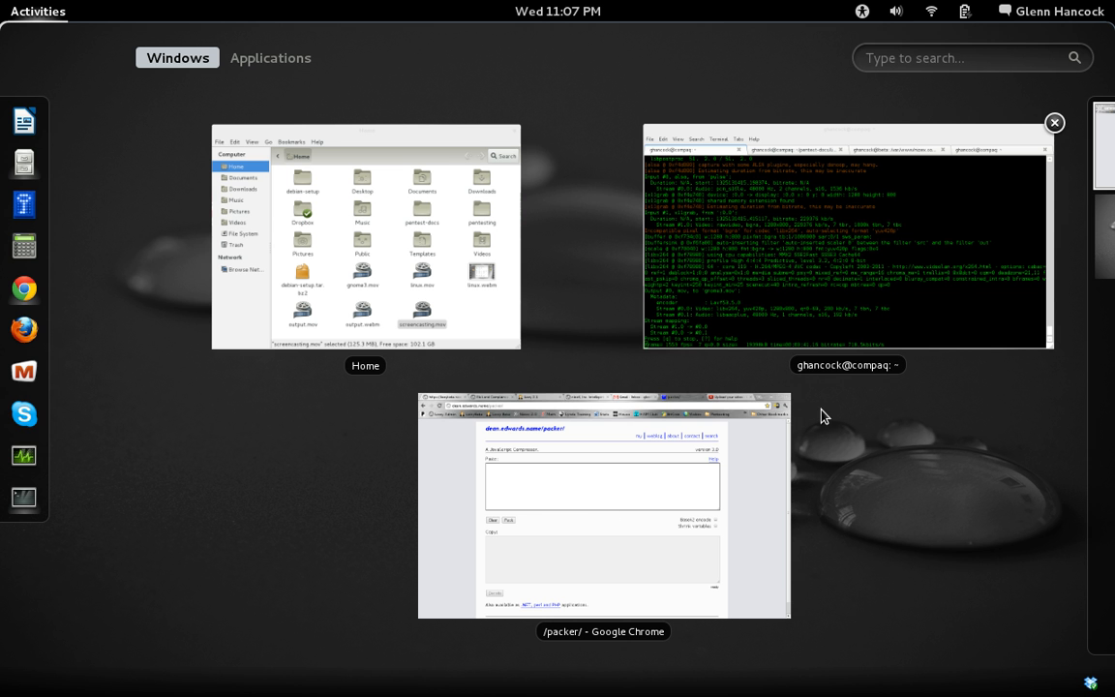
pyautogui.moveTo(800, 141)
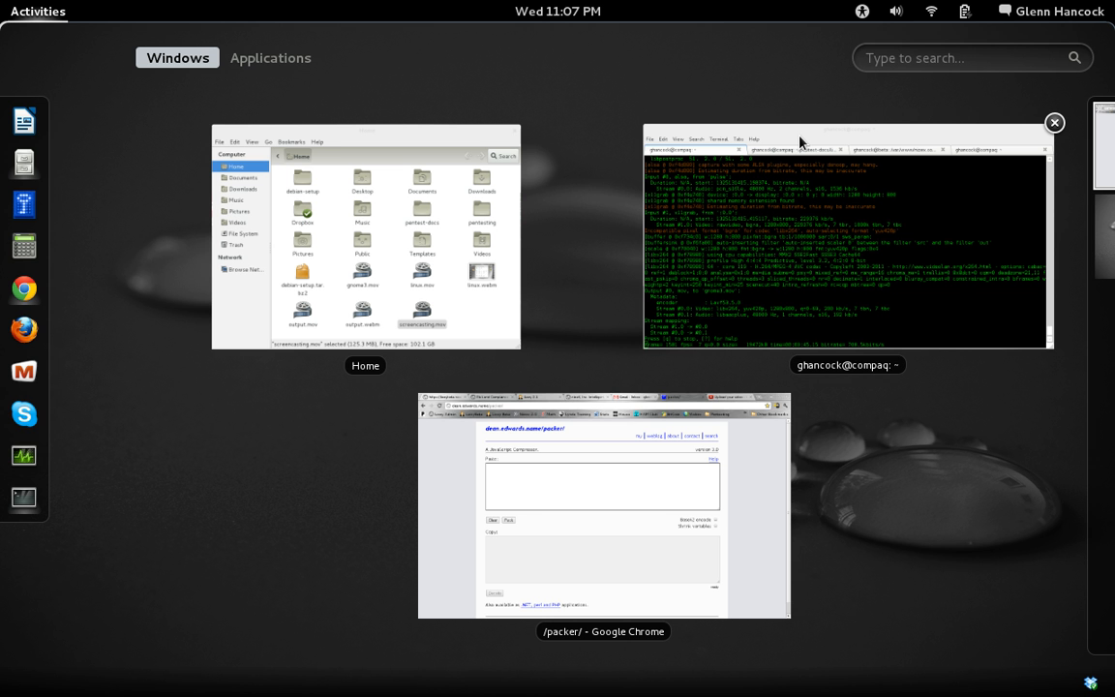
pyautogui.moveTo(171, 319)
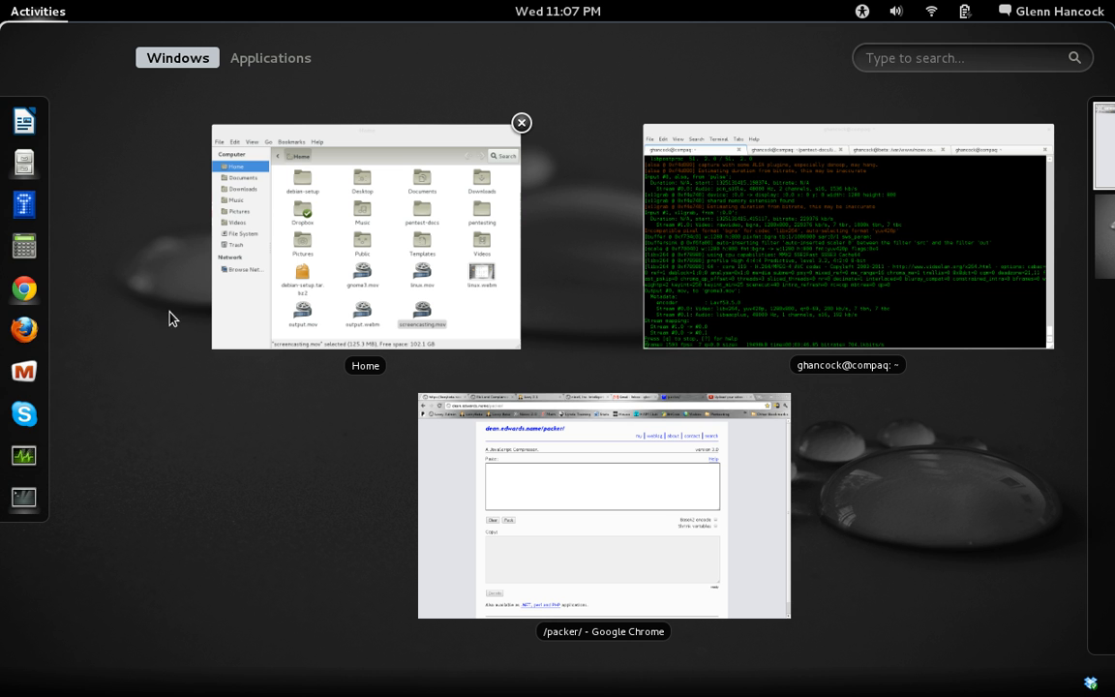
pyautogui.moveTo(12, 94)
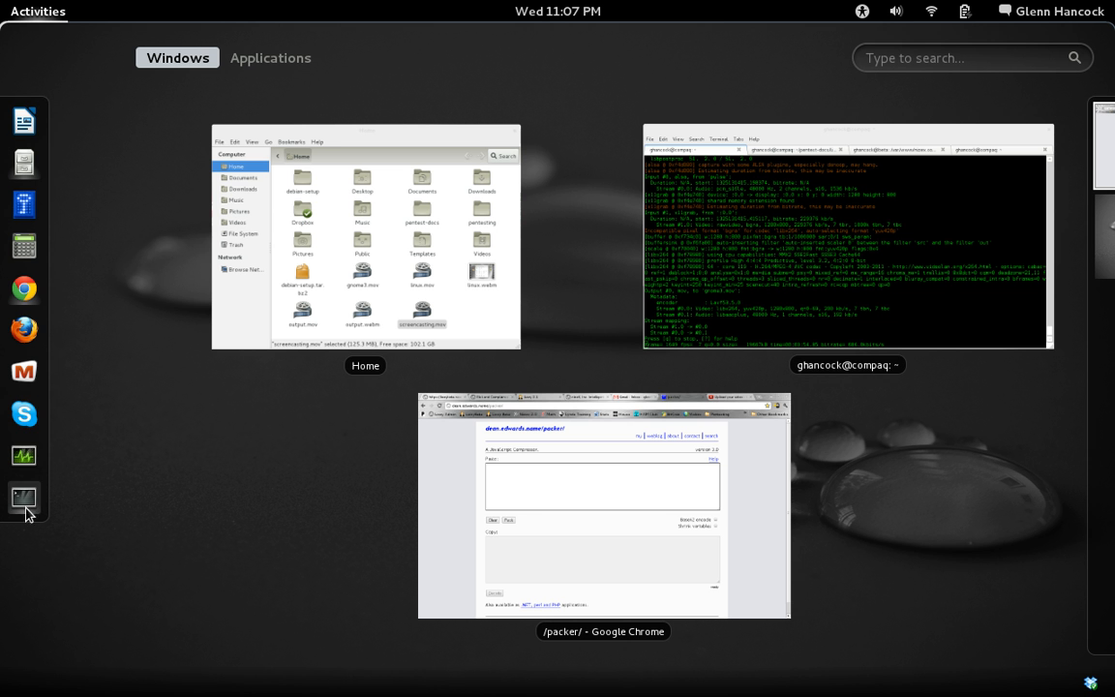
pyautogui.moveTo(23, 457)
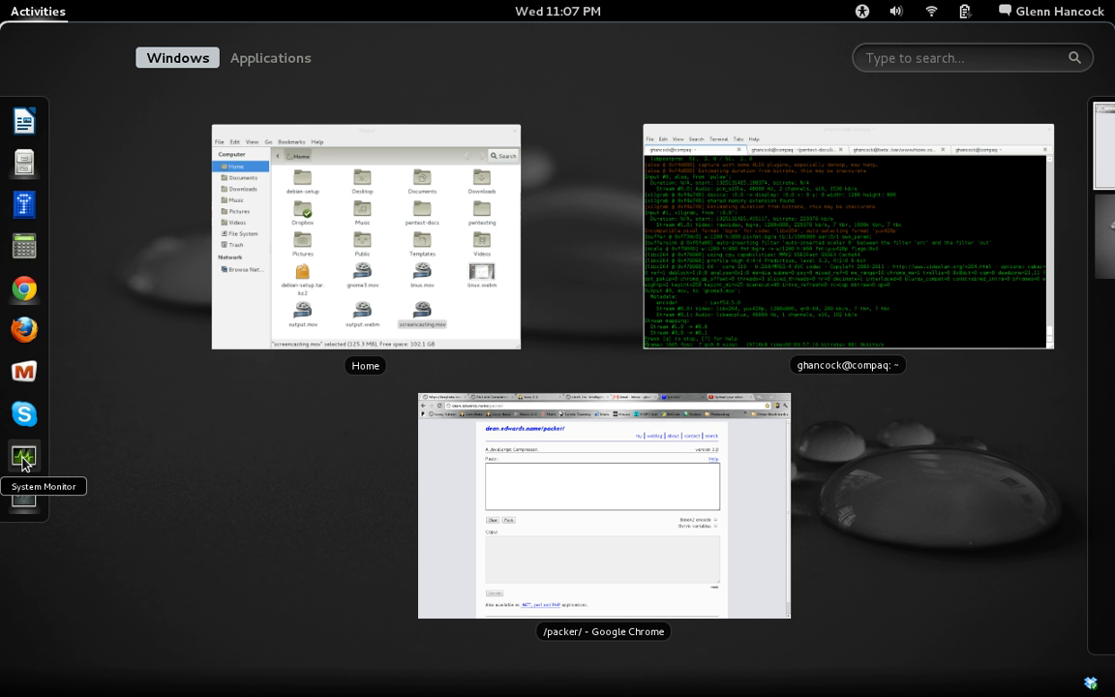
# Step: Check the System Monitor favorite's options, abandon a search and switch to the Applications grid
pyautogui.rightClick(23, 457)
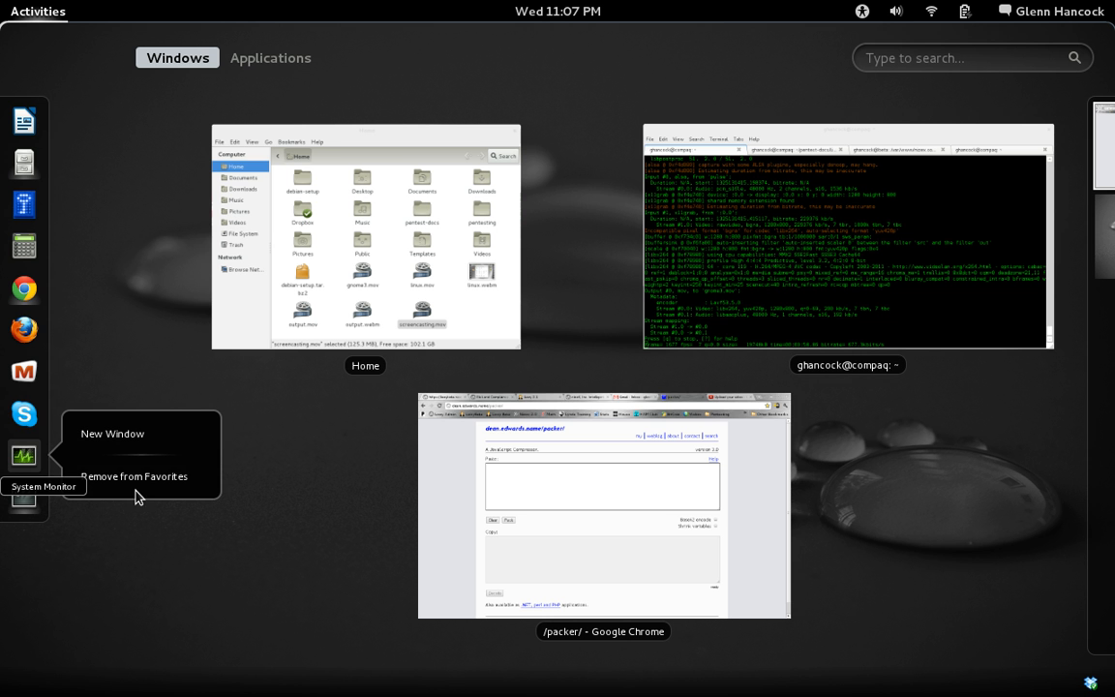
pyautogui.moveTo(391, 8)
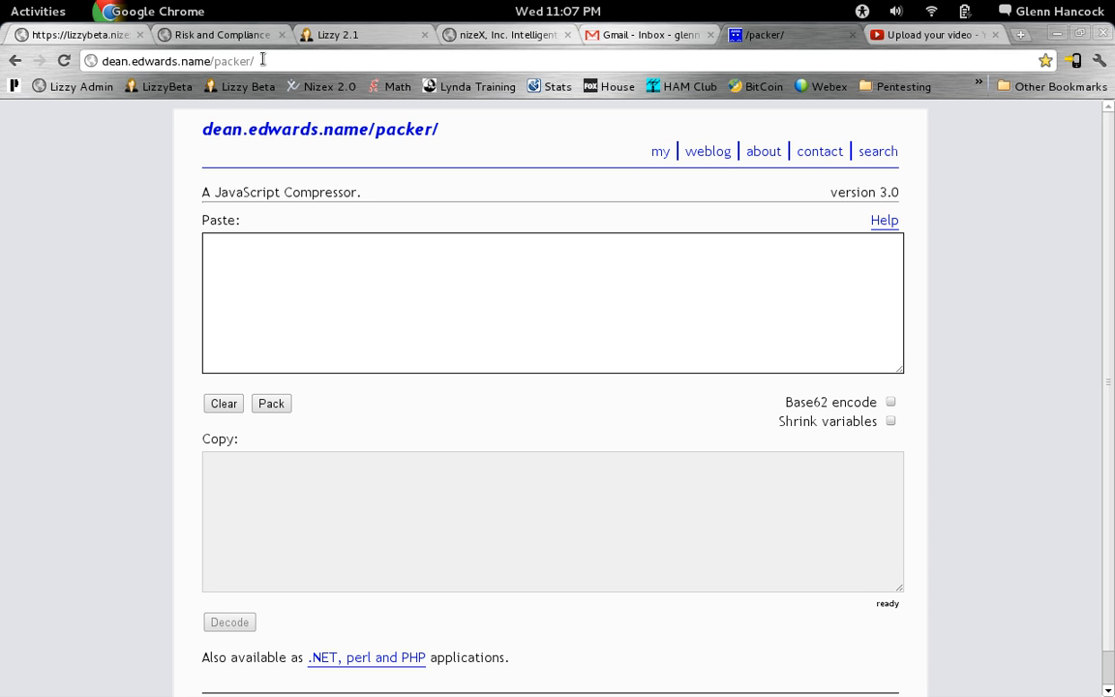
pyautogui.click(38, 11)
pyautogui.write('zzz')
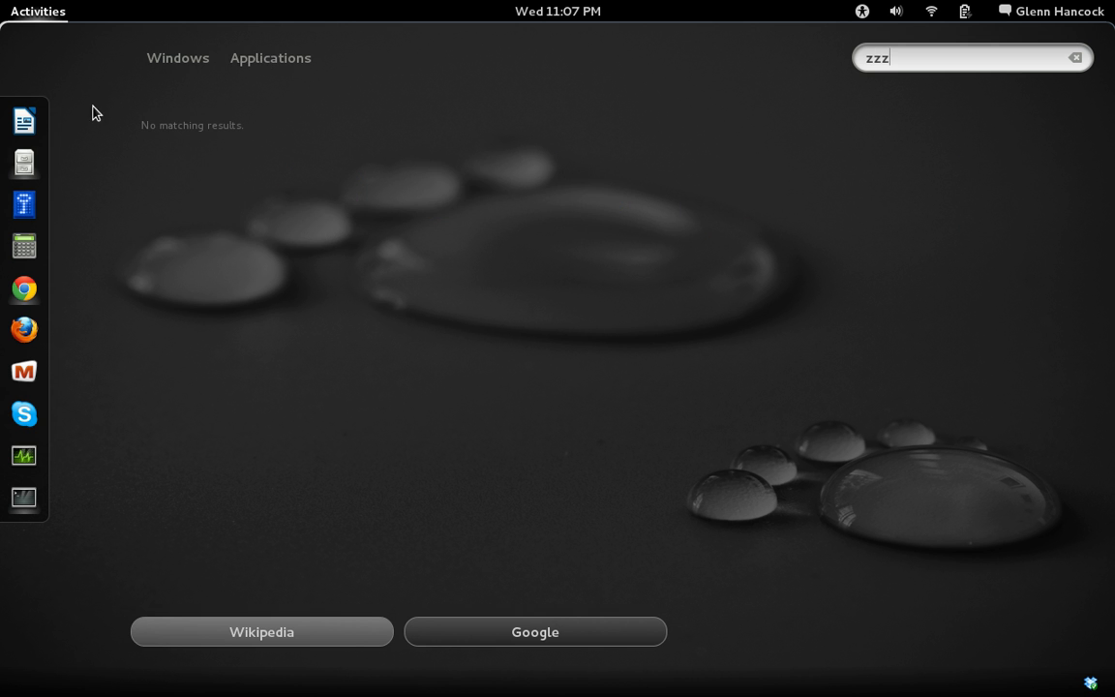
pyautogui.click(178, 58)
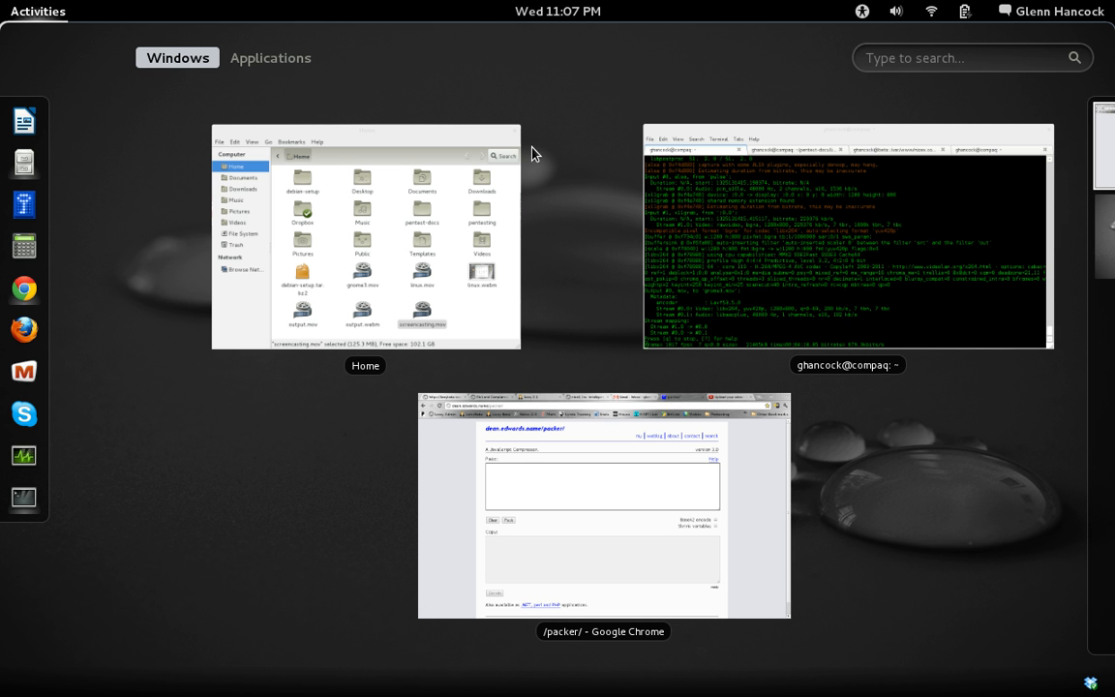
pyautogui.moveTo(271, 58)
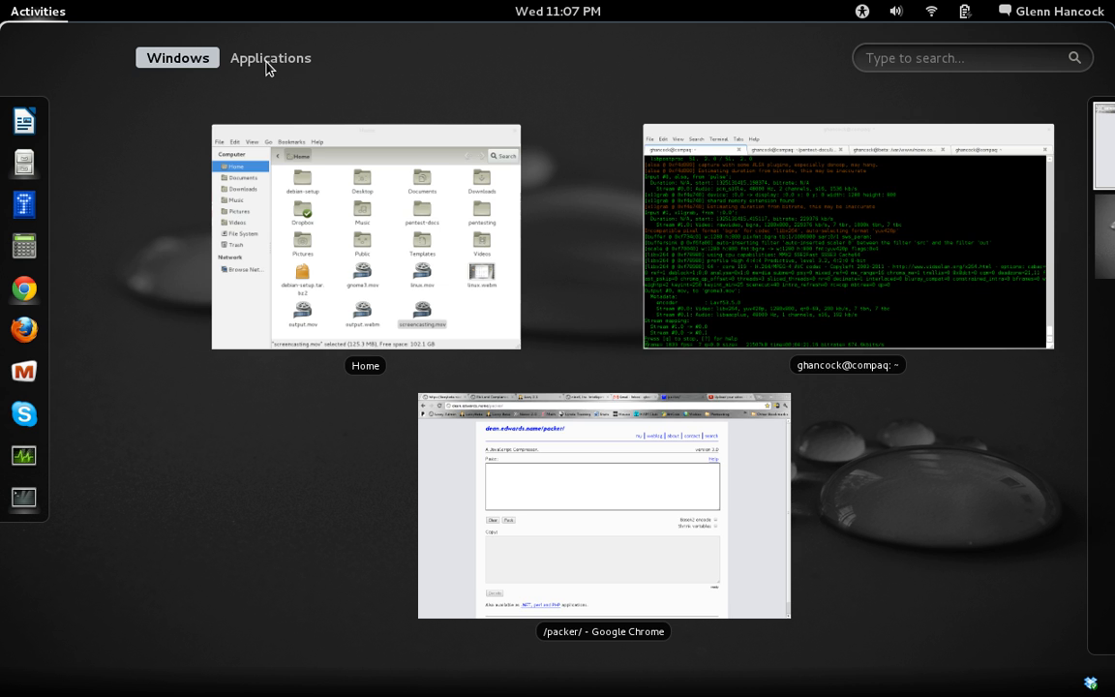
pyautogui.click(271, 58)
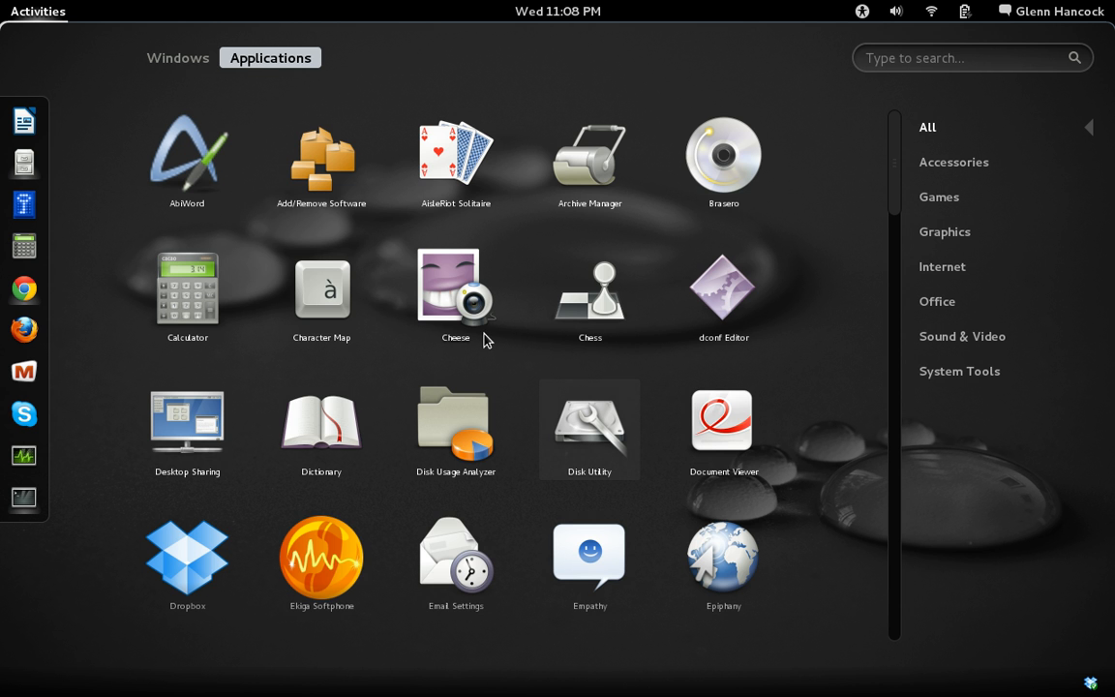
# Step: Scroll the application grid, filter to Internet apps, then to System Tools apps
pyautogui.scroll(-3)
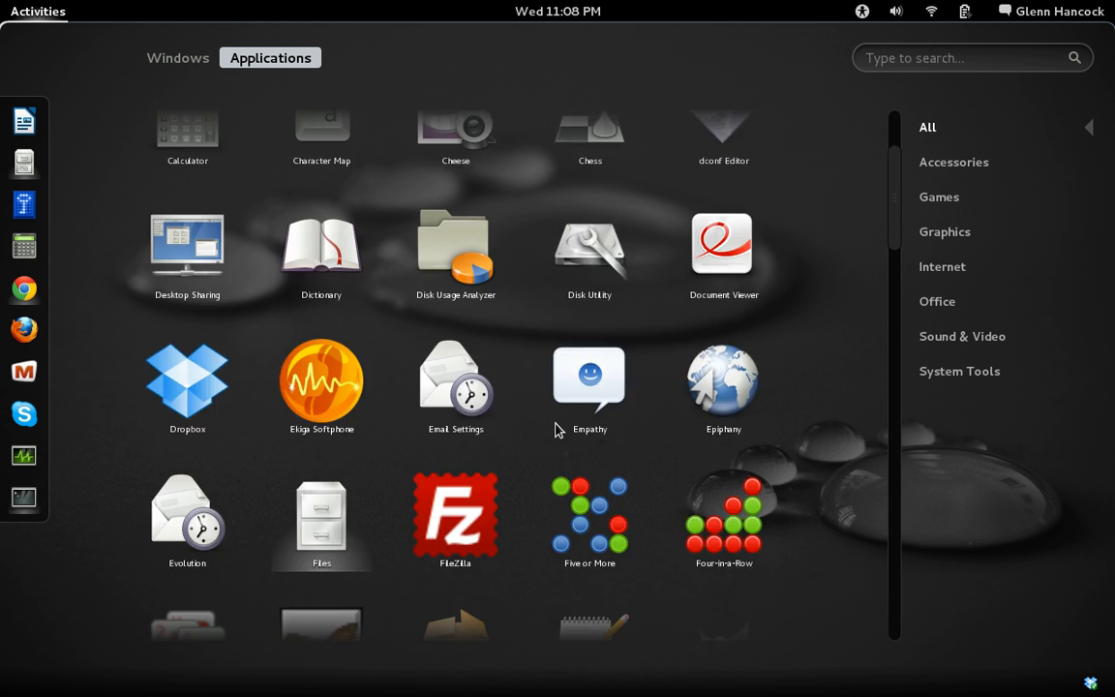
pyautogui.scroll(-3)
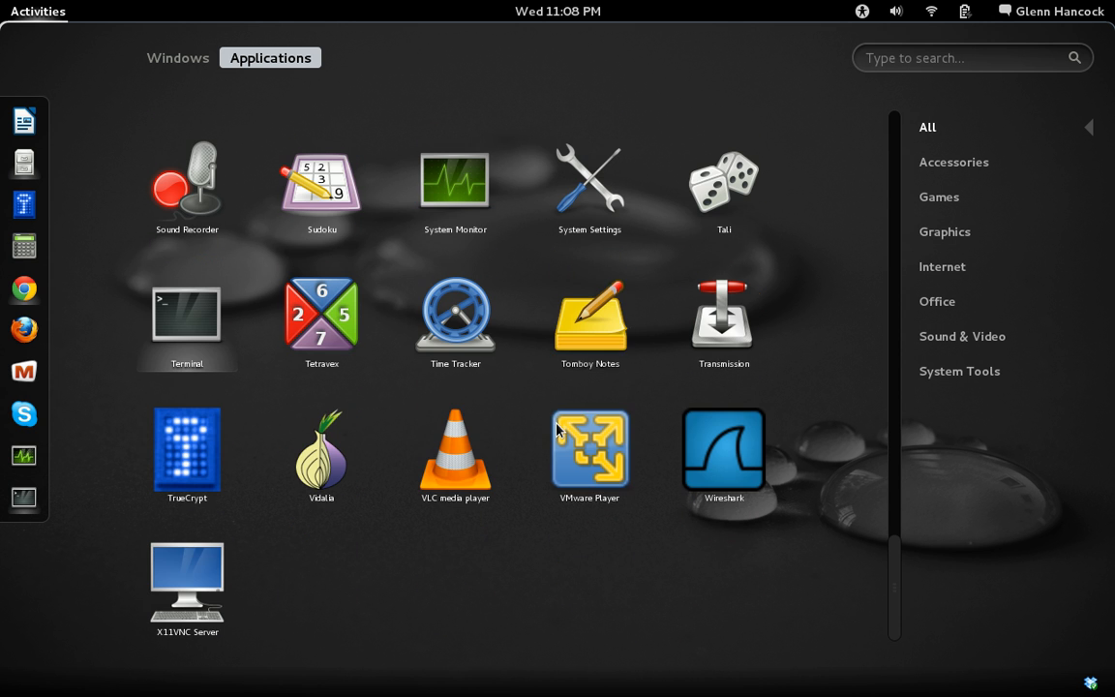
pyautogui.scroll(-3)
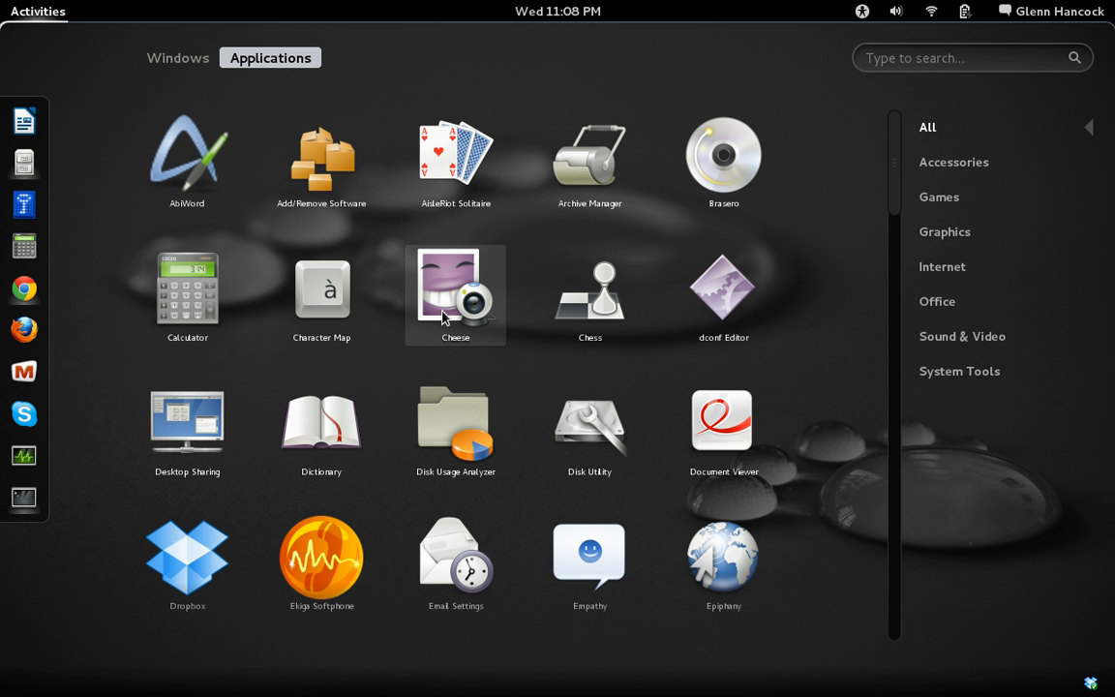
pyautogui.moveTo(960, 135)
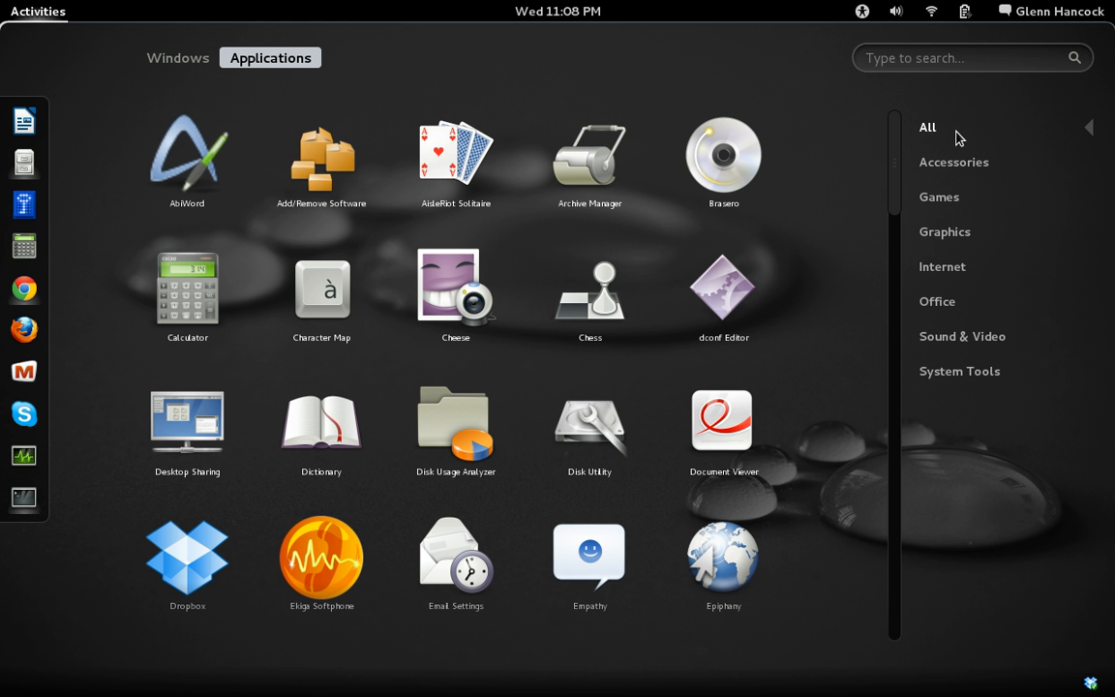
pyautogui.moveTo(952, 170)
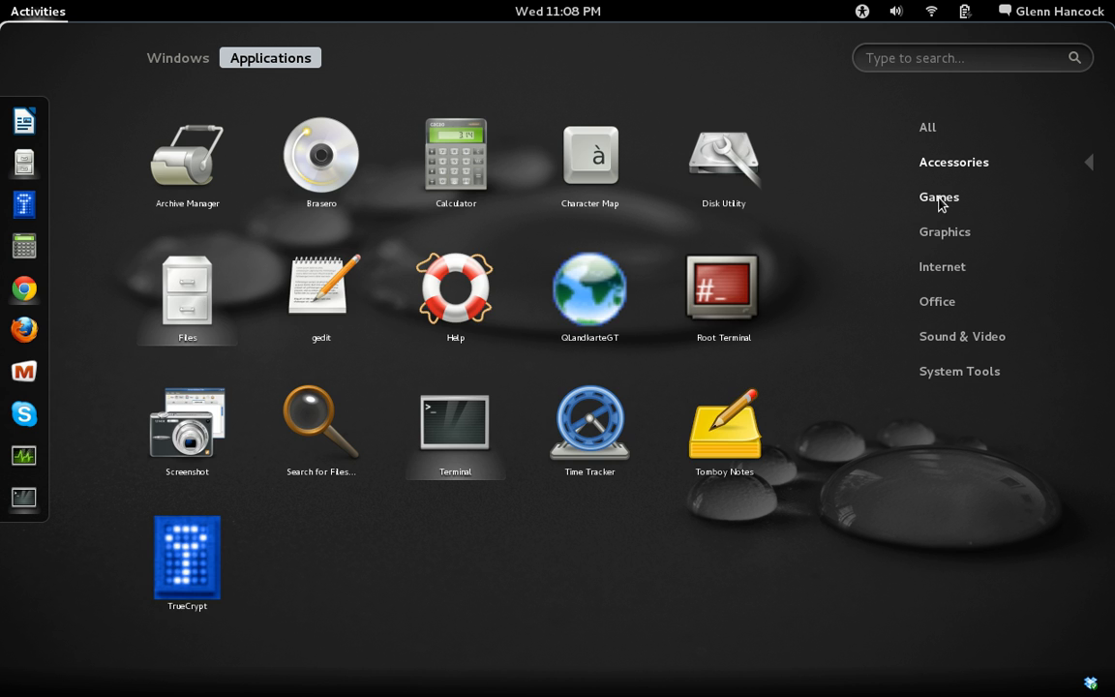
pyautogui.click(941, 267)
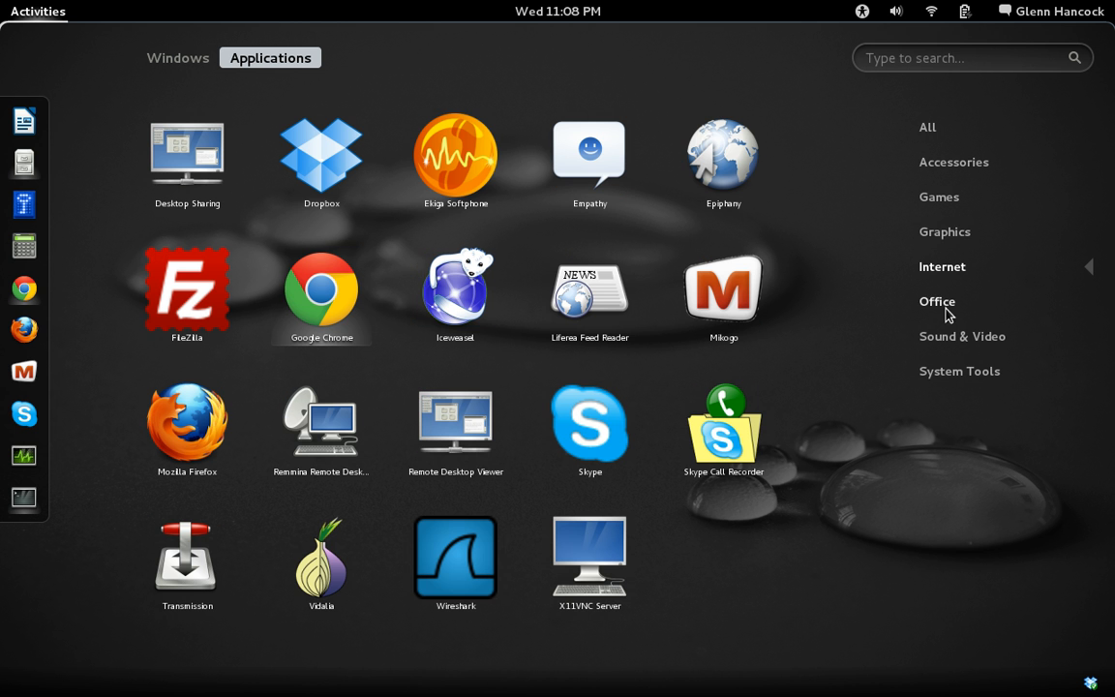
pyautogui.moveTo(956, 375)
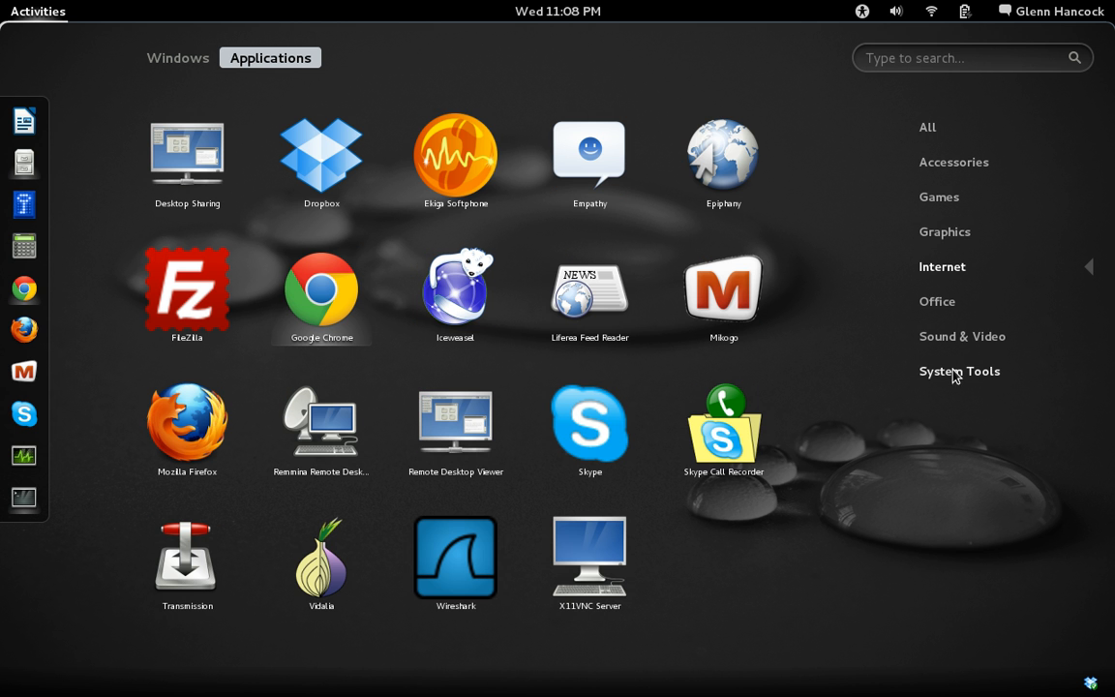
pyautogui.click(959, 371)
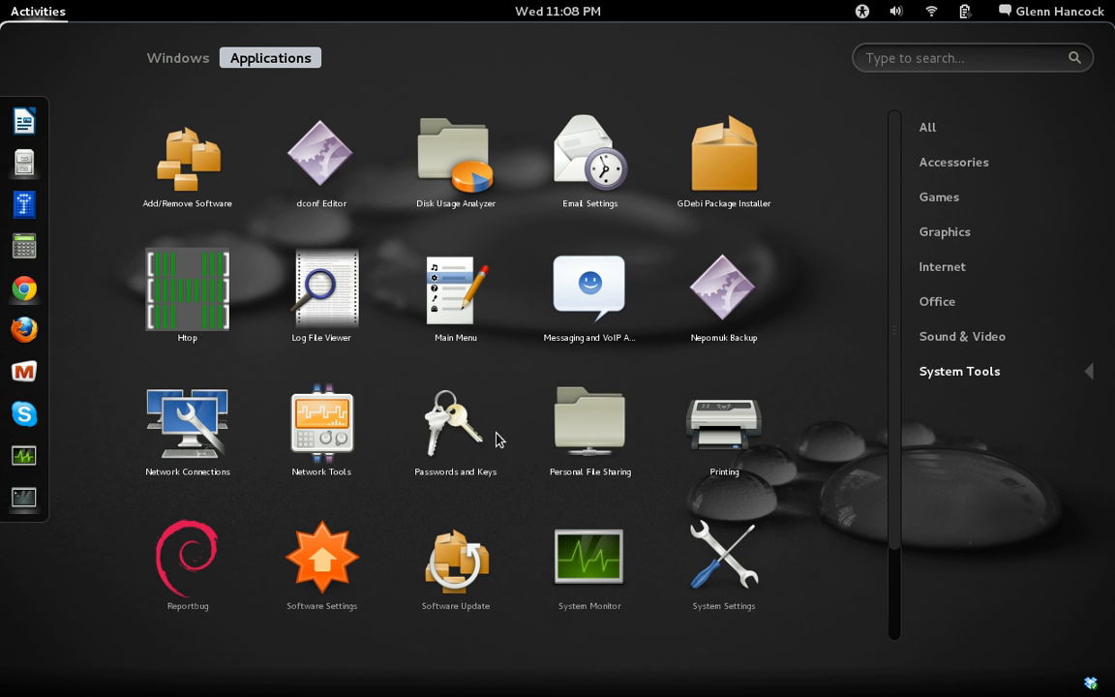
pyautogui.moveTo(321, 426)
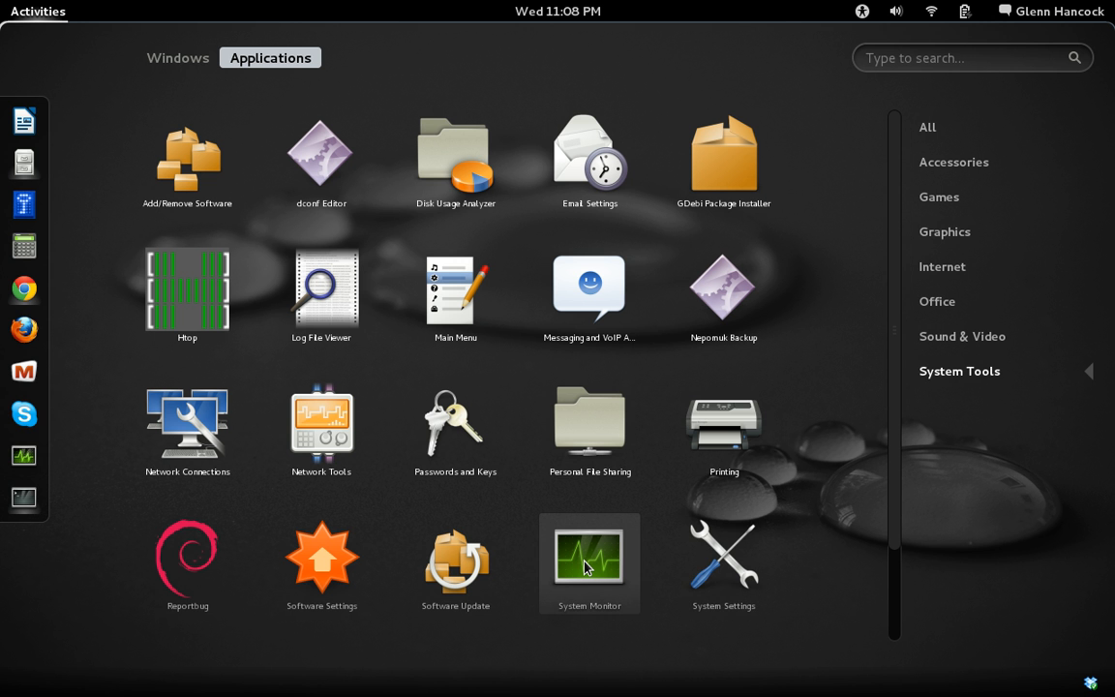
# Step: Launch System Monitor, view its Processes, System, Resources and File Systems tabs, then close it
pyautogui.doubleClick(589, 557)
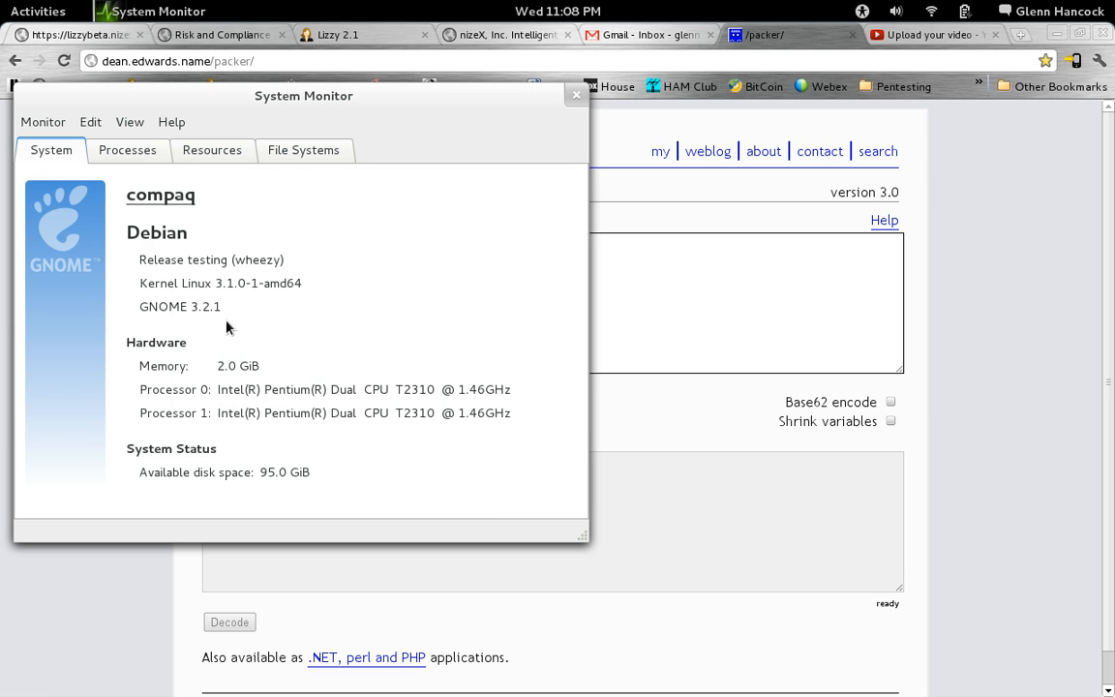
pyautogui.click(128, 151)
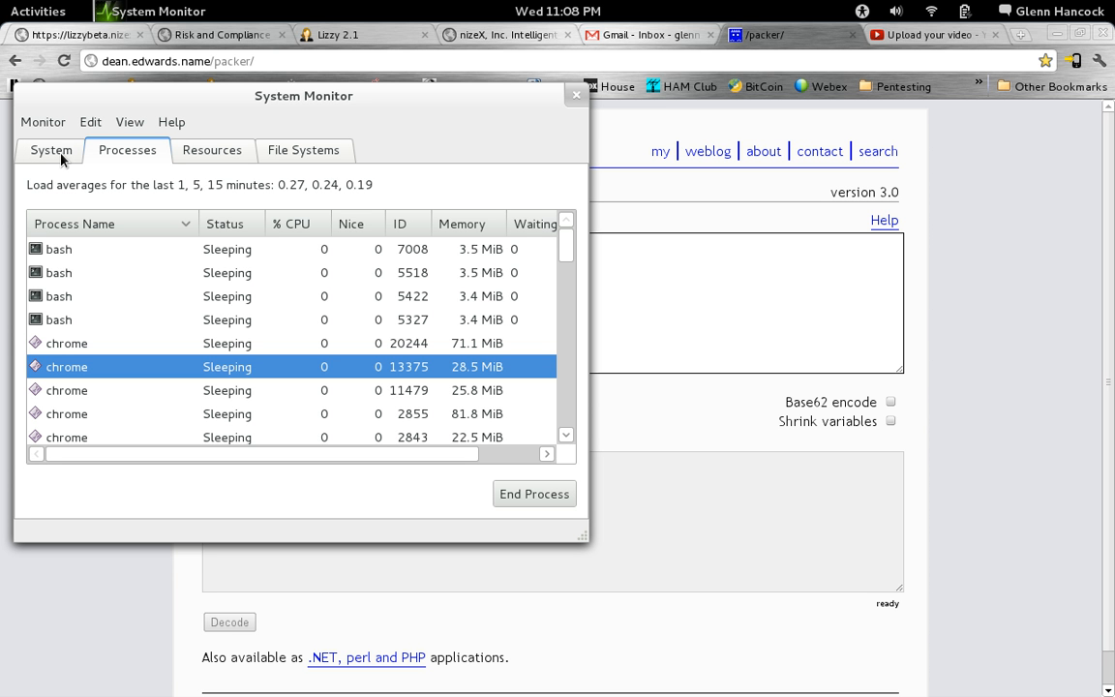
pyautogui.click(50, 151)
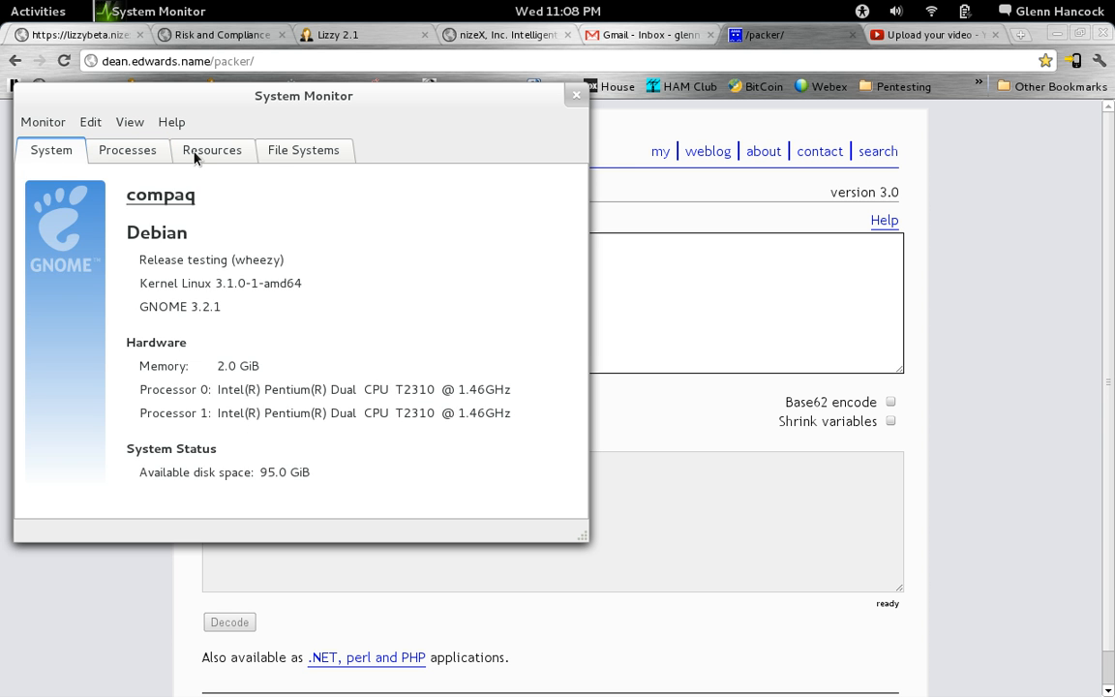
pyautogui.click(213, 150)
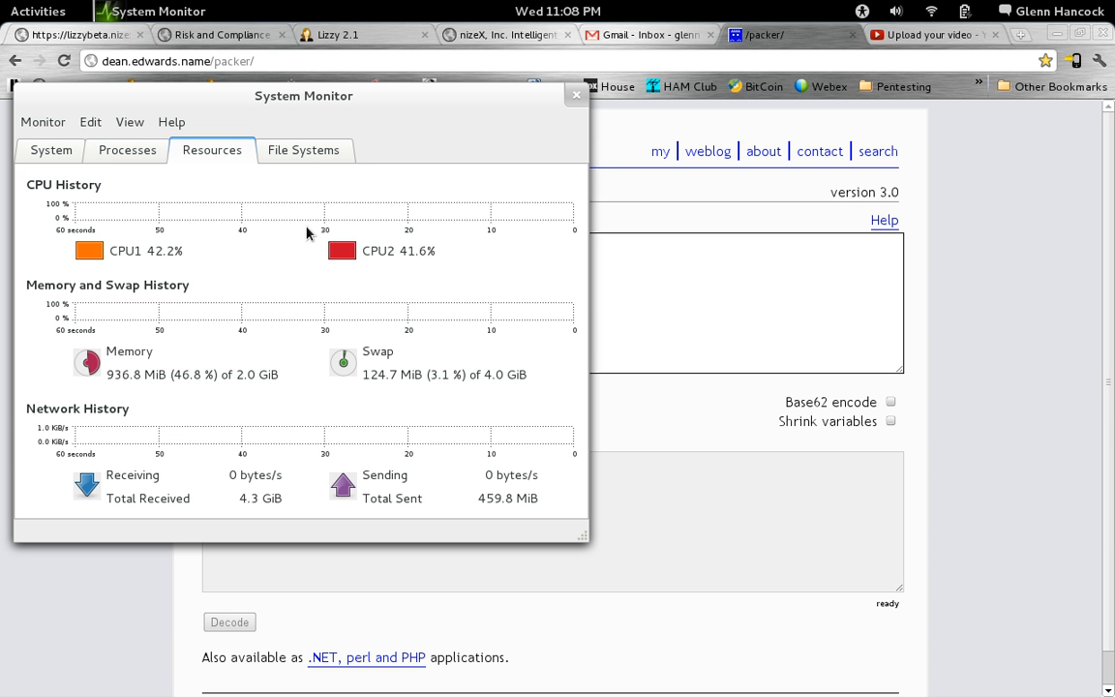
pyautogui.click(302, 151)
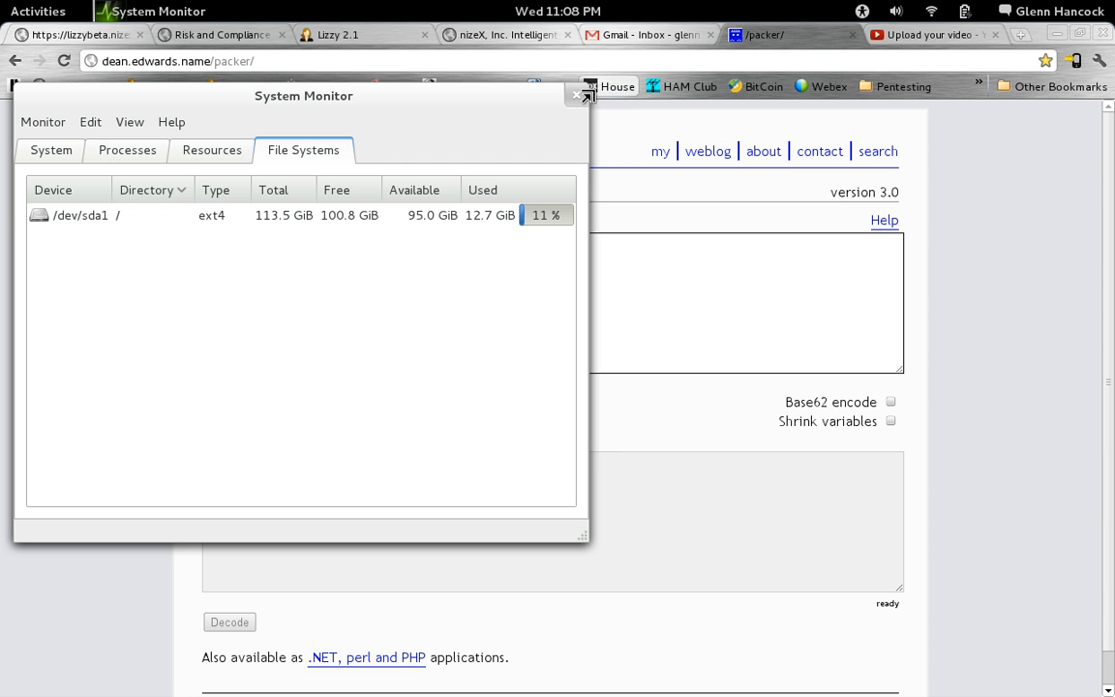
pyautogui.click(577, 95)
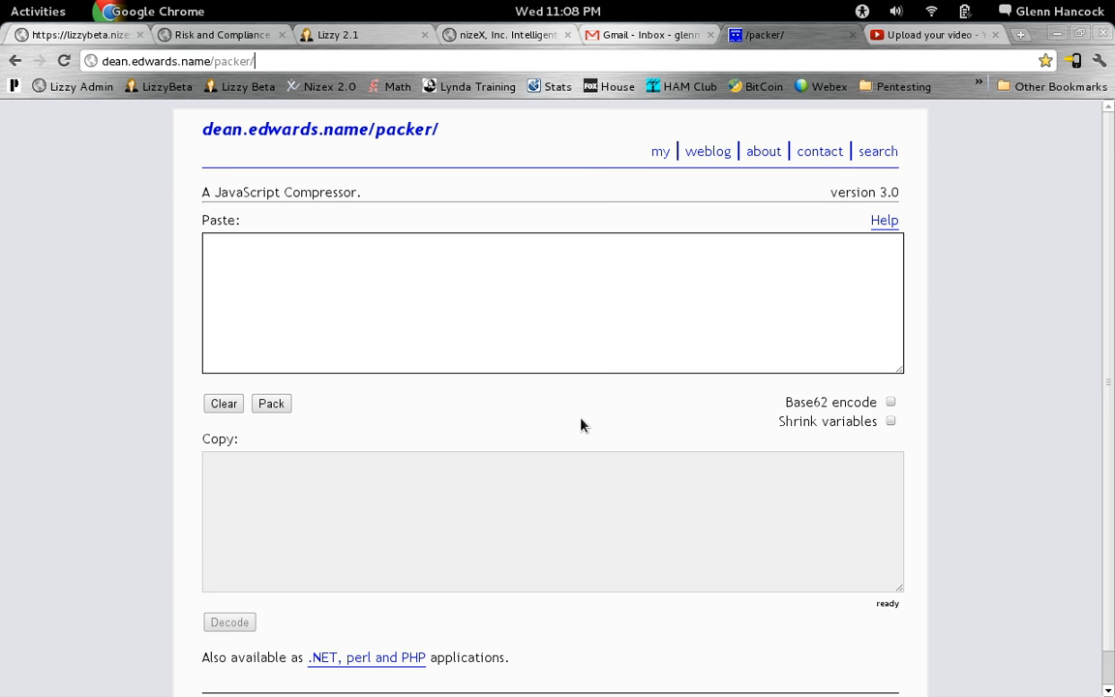
# Step: From Activities, scroll the Applications grid, filter to Internet apps, then return to the Windows view
pyautogui.click(39, 12)
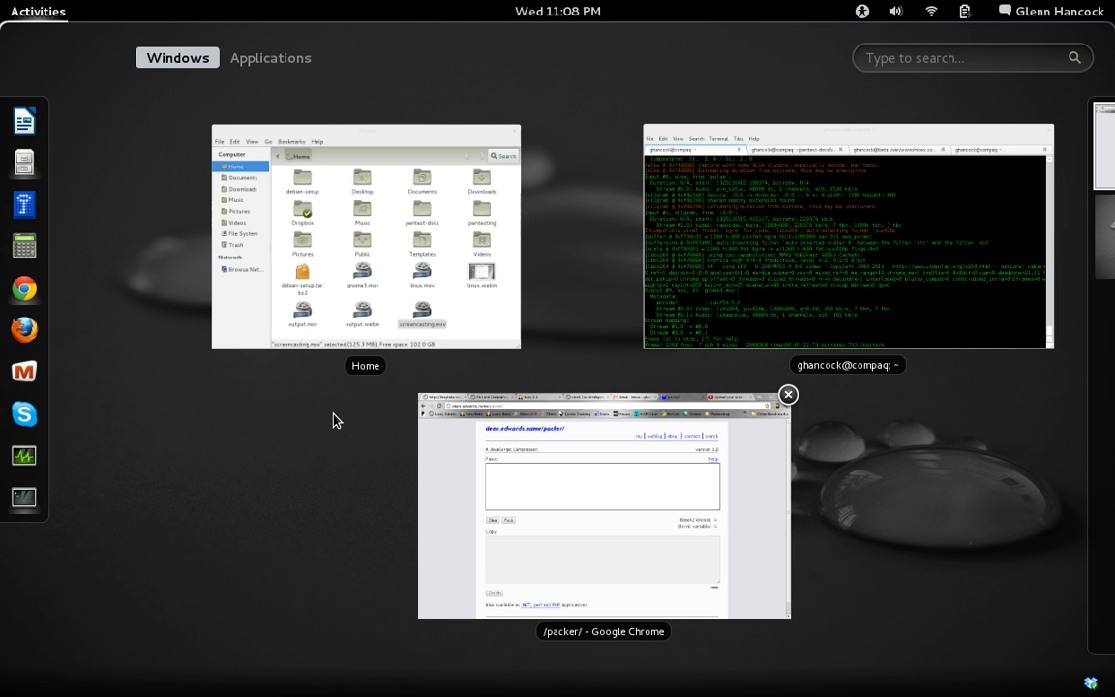
pyautogui.click(271, 58)
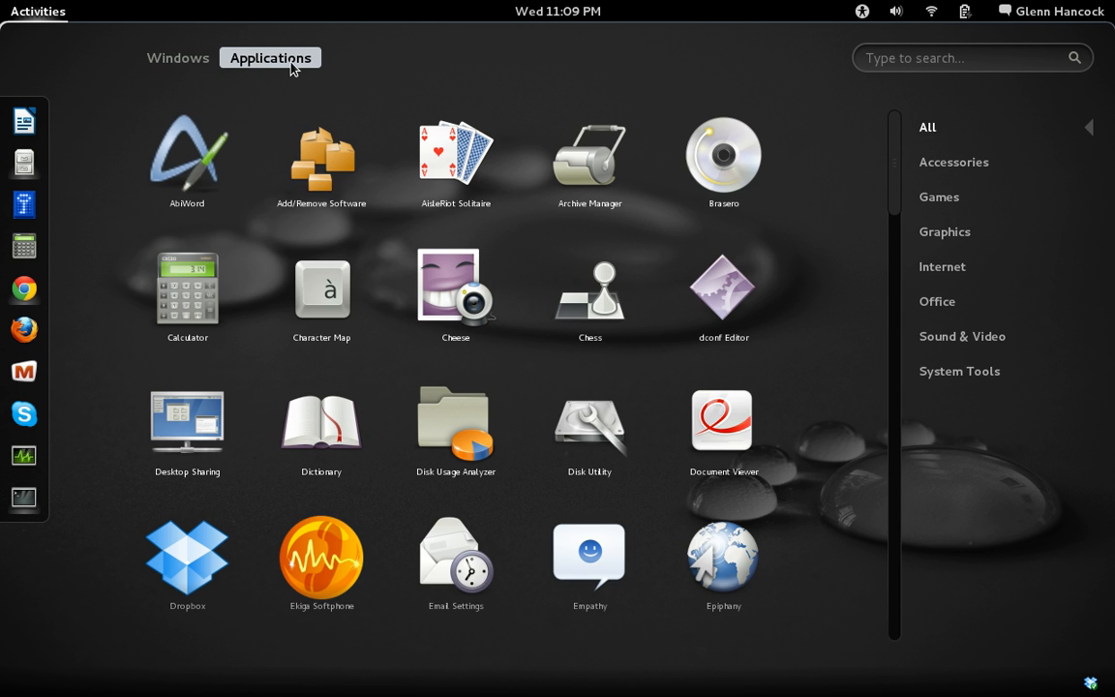
pyautogui.moveTo(894, 220)
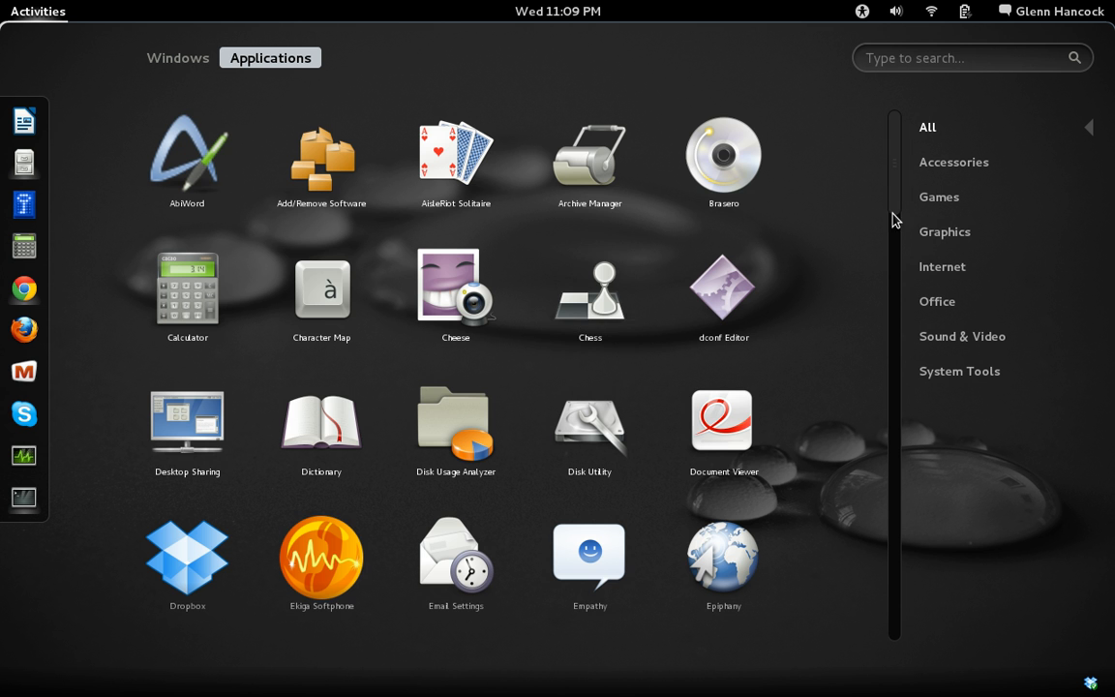
pyautogui.scroll(-3)
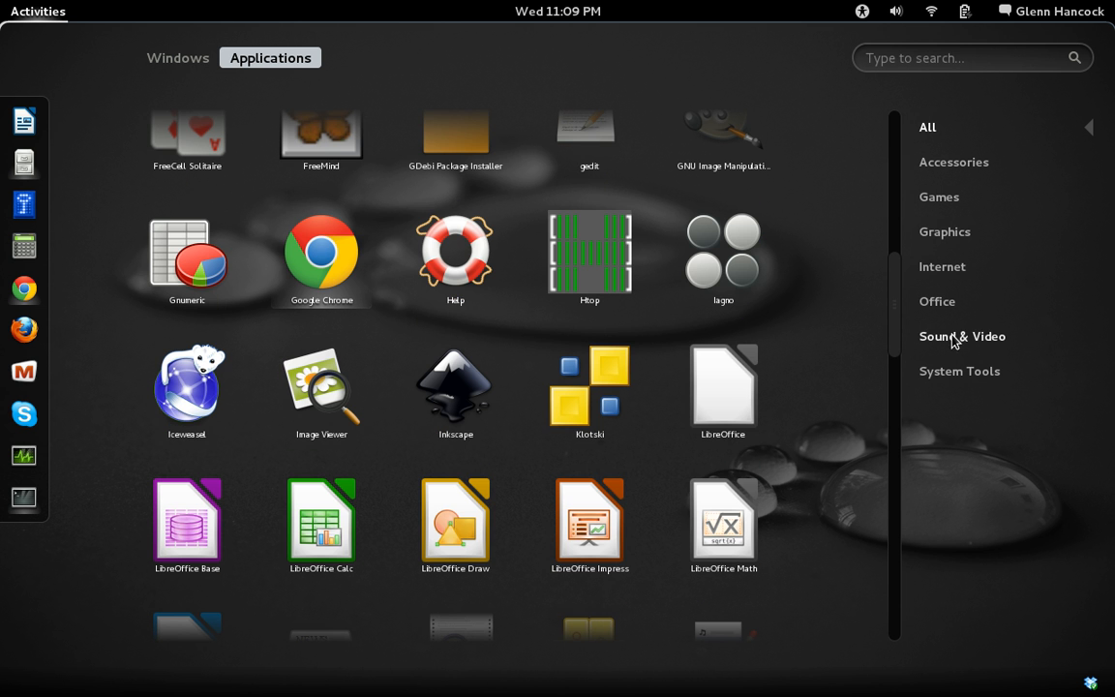
pyautogui.click(941, 267)
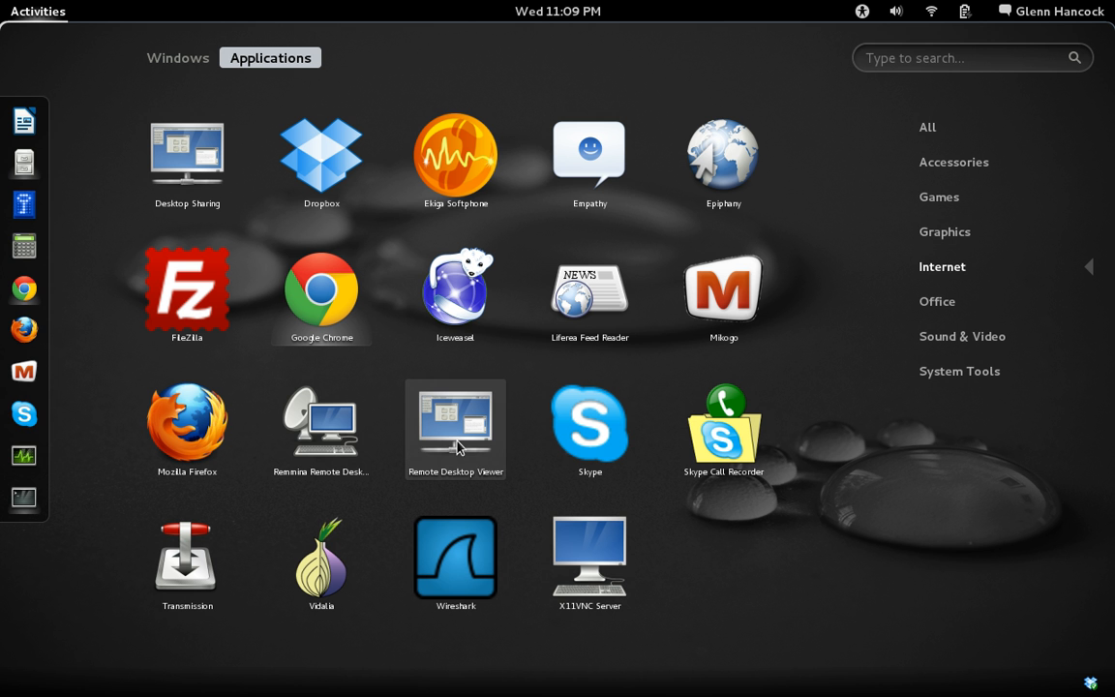
pyautogui.moveTo(322, 428)
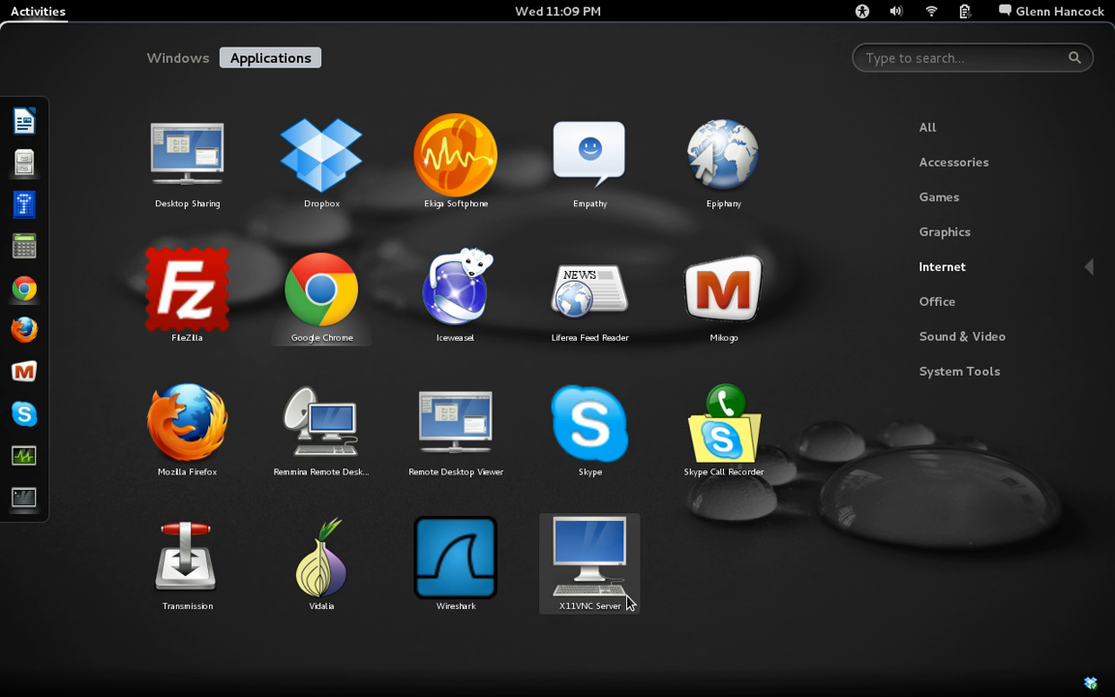
pyautogui.moveTo(614, 625)
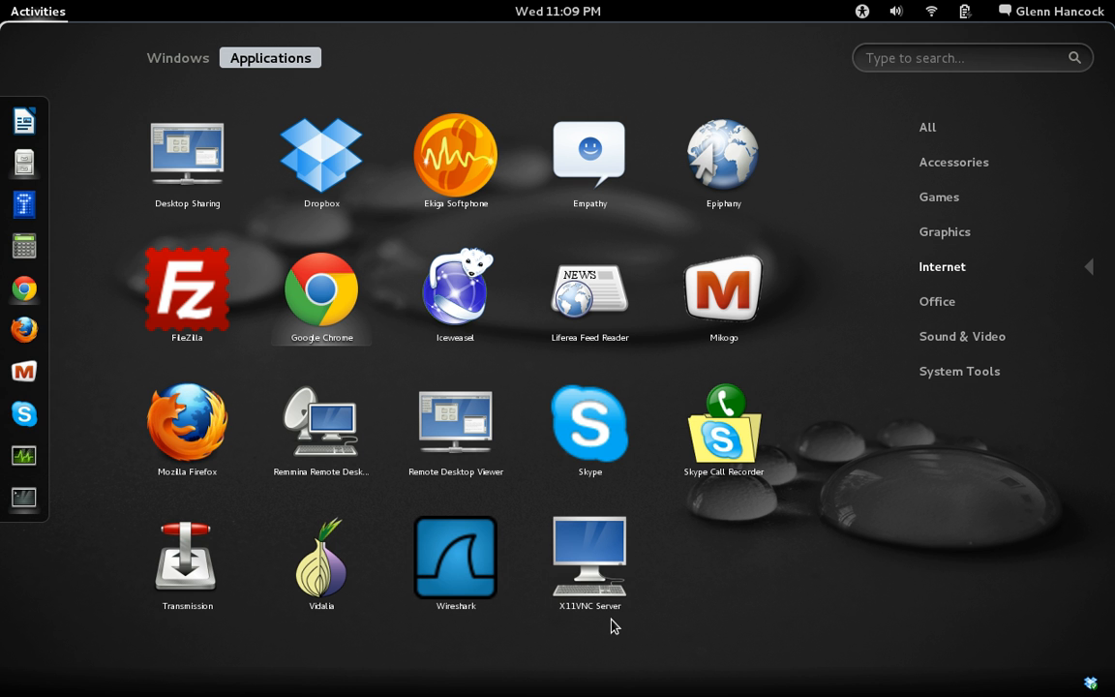
pyautogui.moveTo(639, 620)
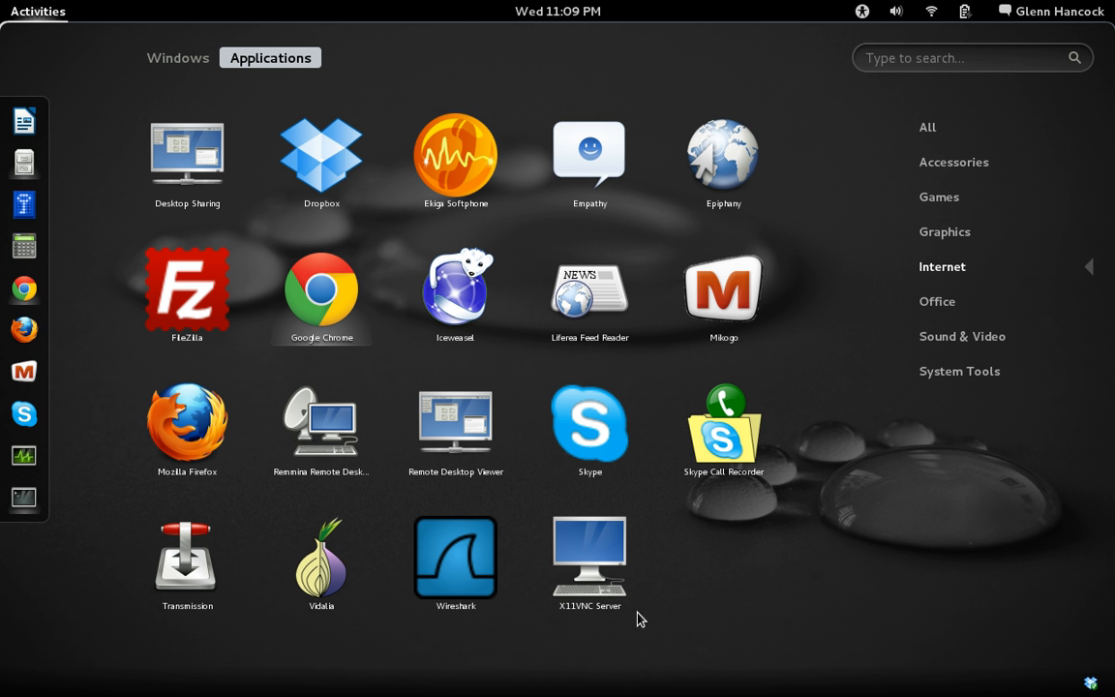
pyautogui.moveTo(689, 348)
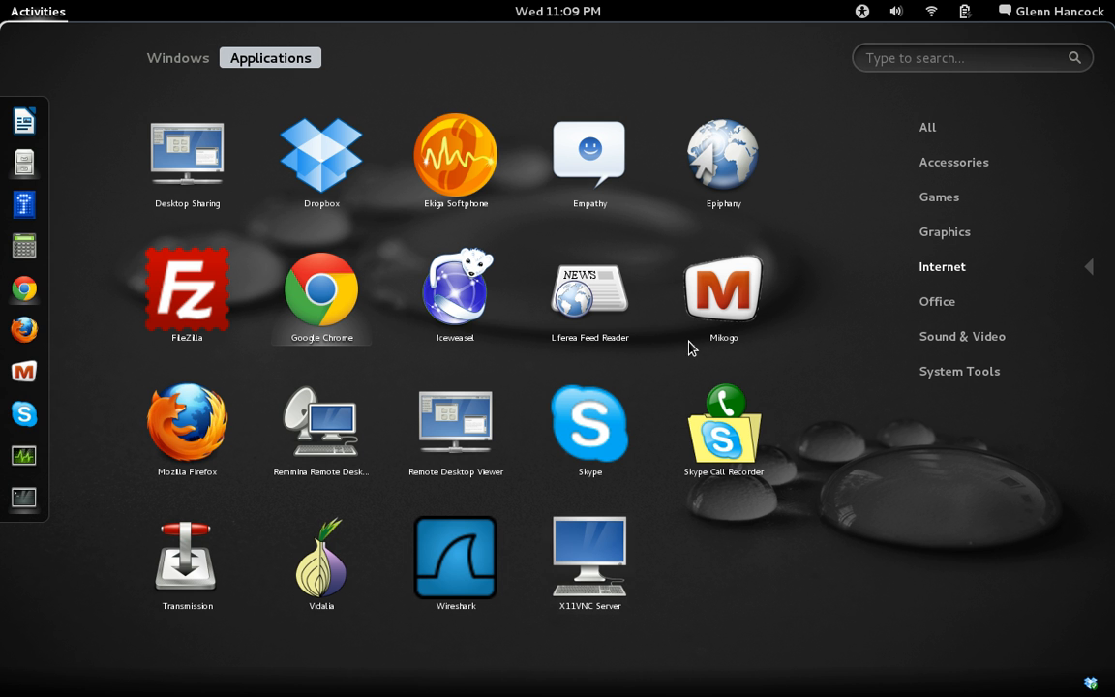
pyautogui.moveTo(855, 577)
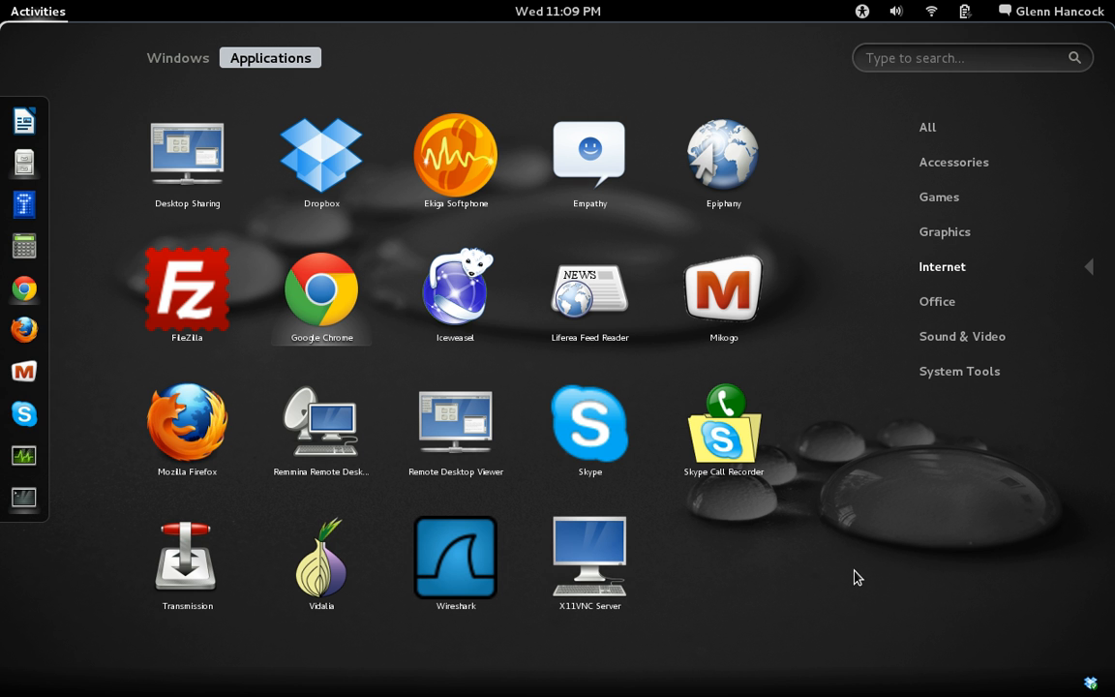
pyautogui.moveTo(871, 565)
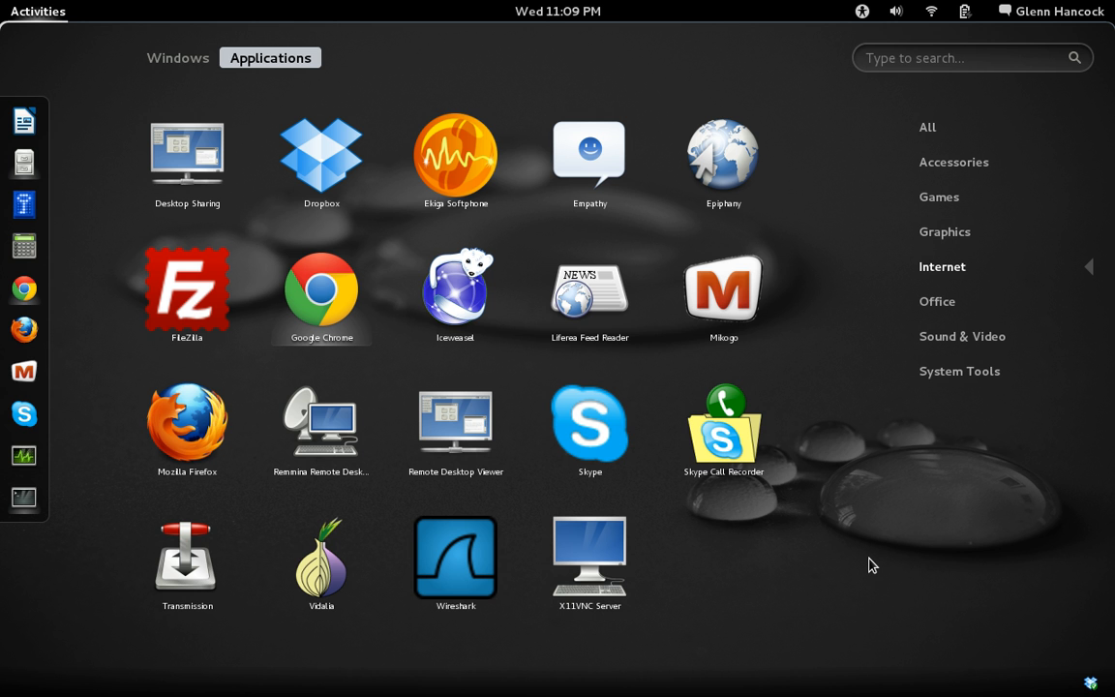
pyautogui.click(178, 58)
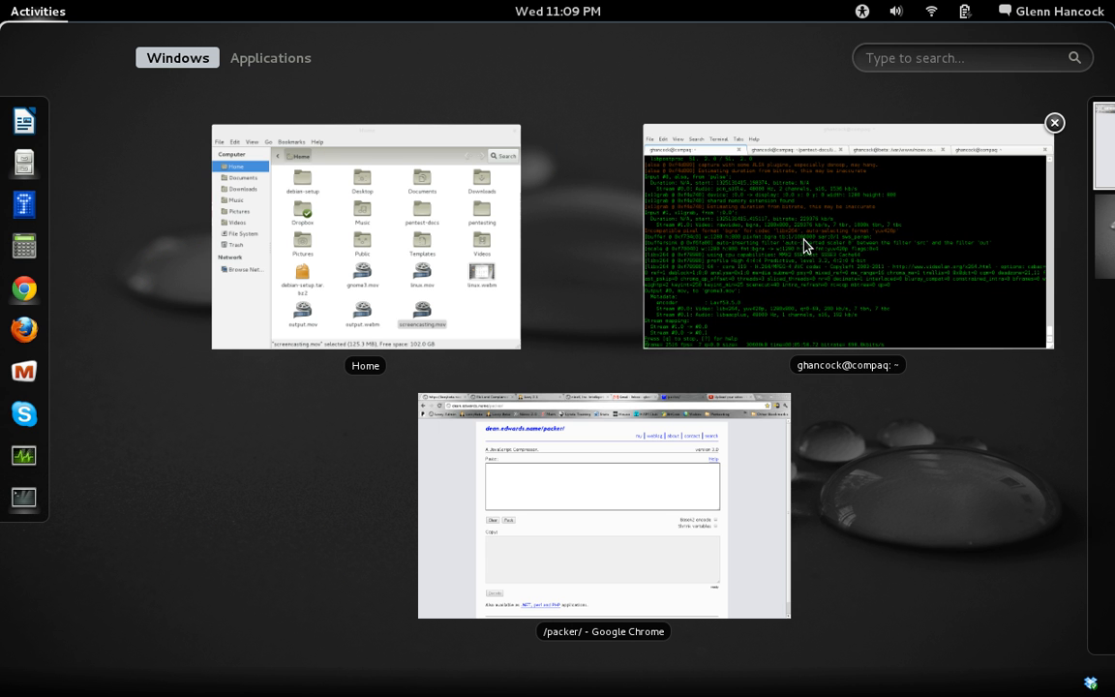
# Step: Send the terminal to a second workspace, switch to it, then leave the overview
pyautogui.click(1053, 122)
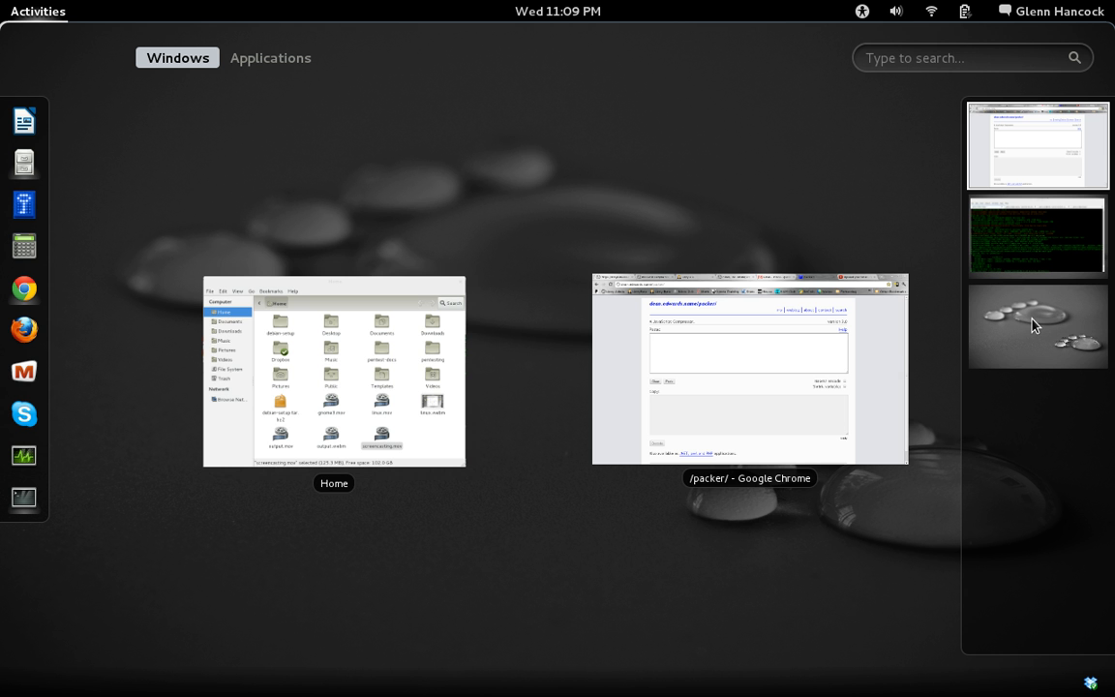
pyautogui.click(1038, 236)
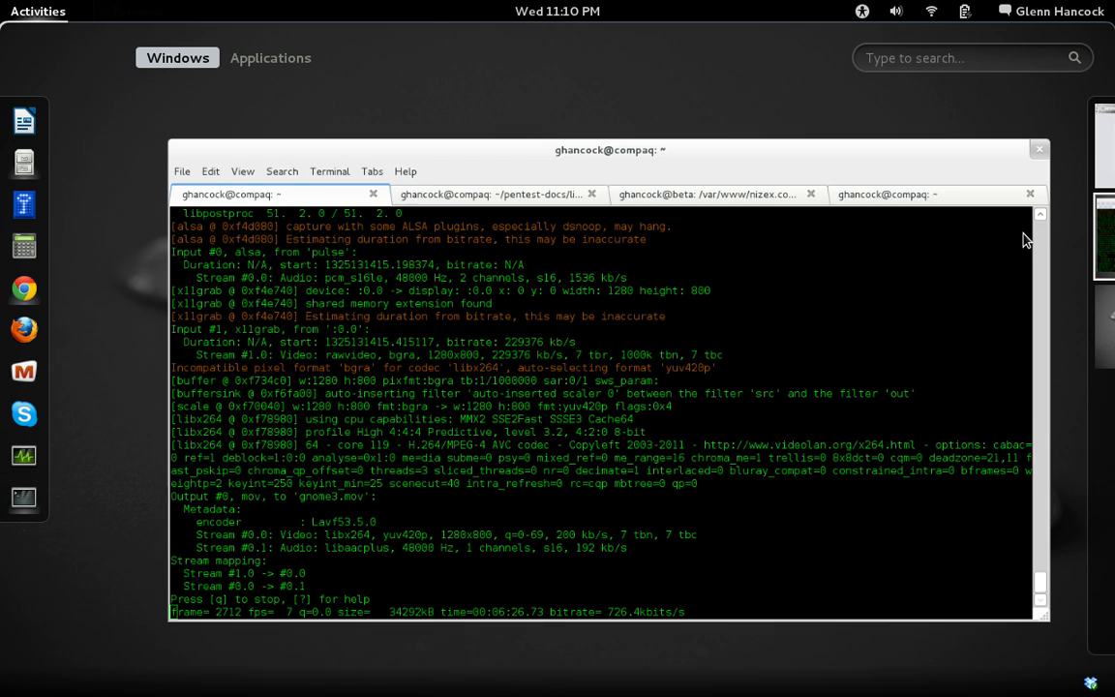
pyautogui.click(39, 12)
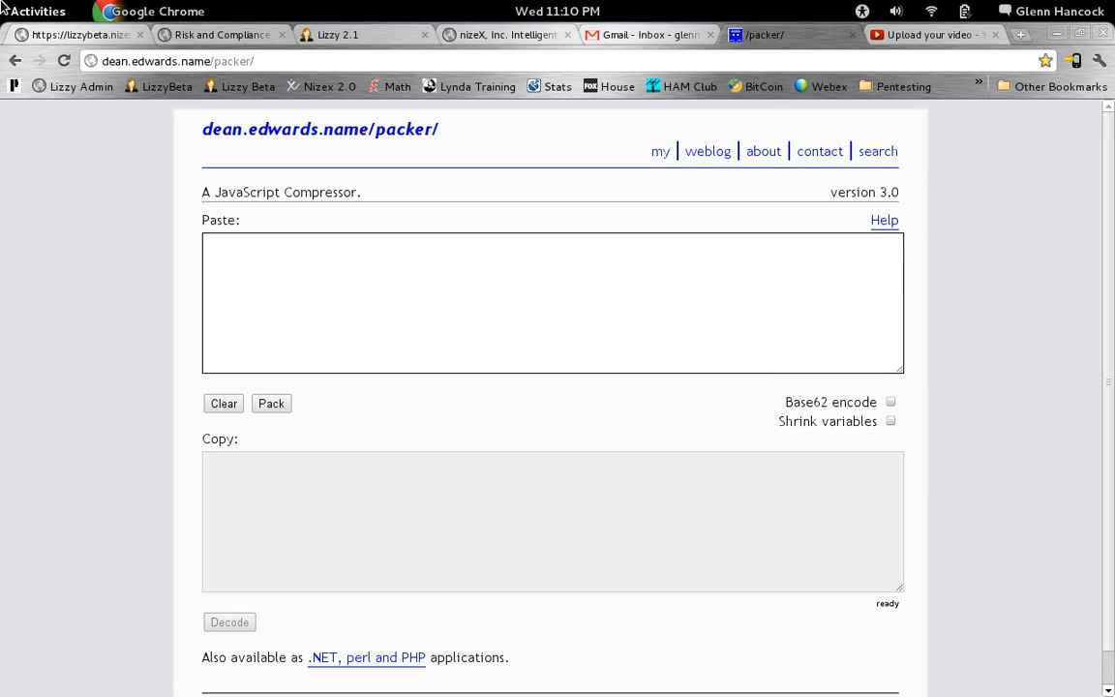
# Step: Toggle the Activities overview open and closed a few times from the hot corner
pyautogui.click(38, 12)
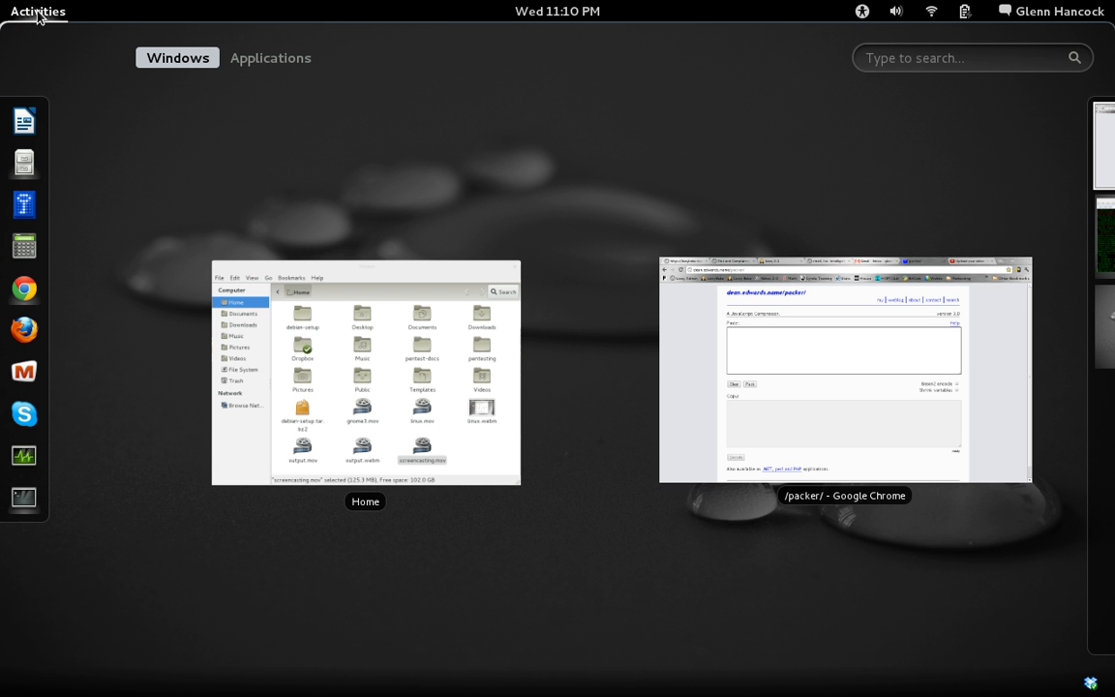
pyautogui.click(844, 371)
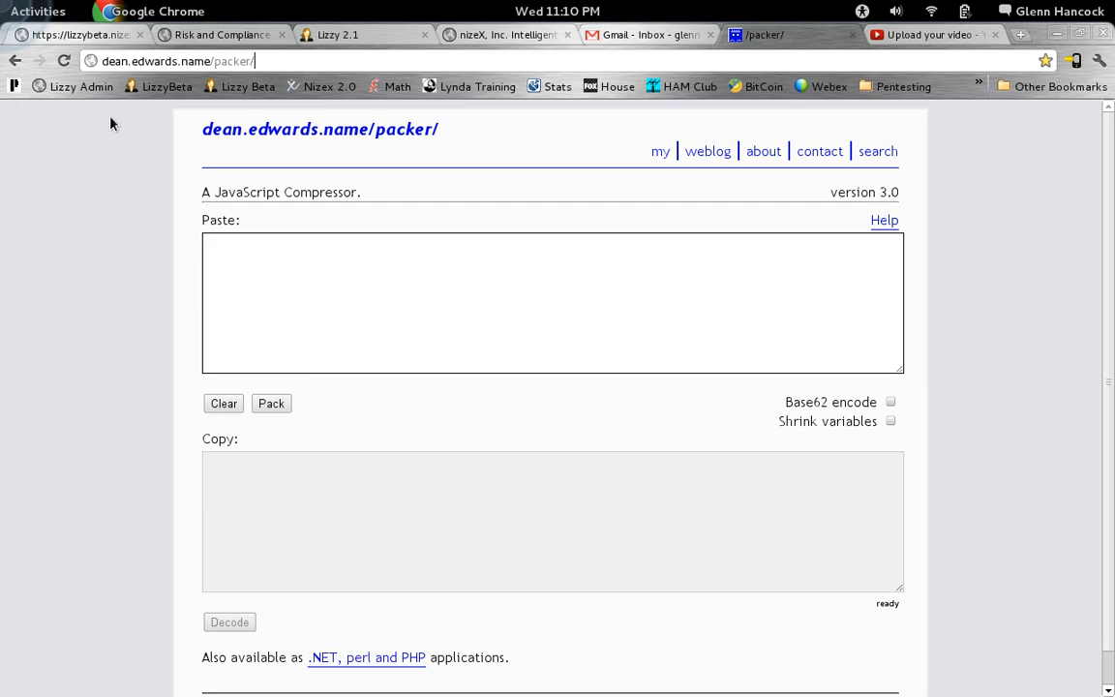
pyautogui.click(39, 12)
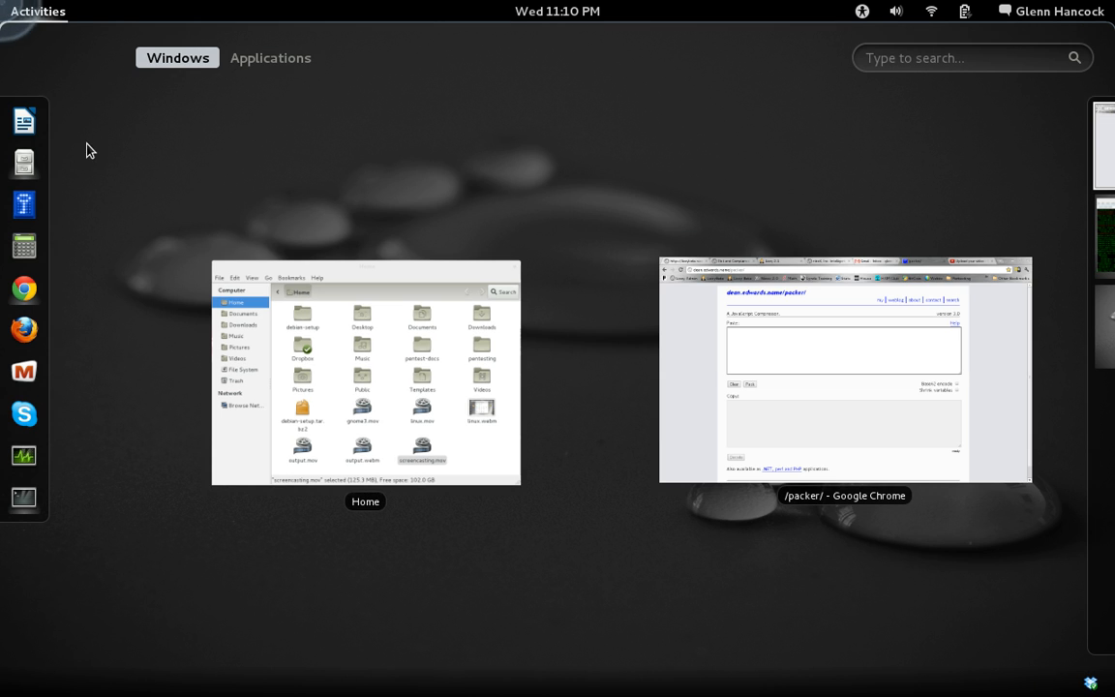
pyautogui.click(844, 372)
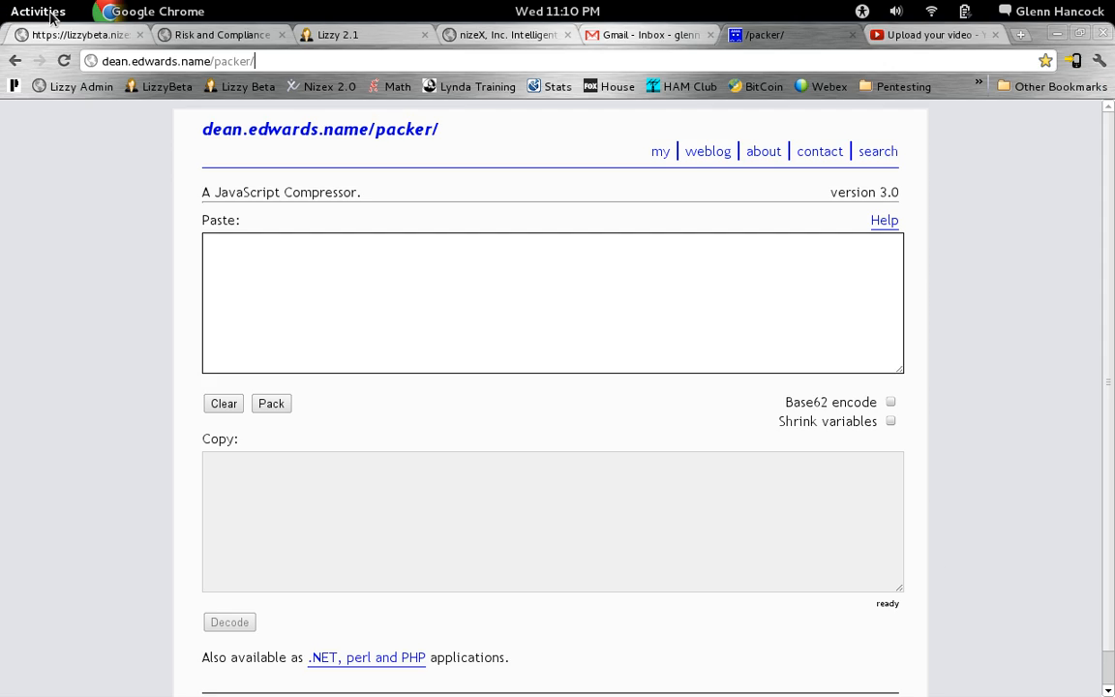
pyautogui.click(39, 12)
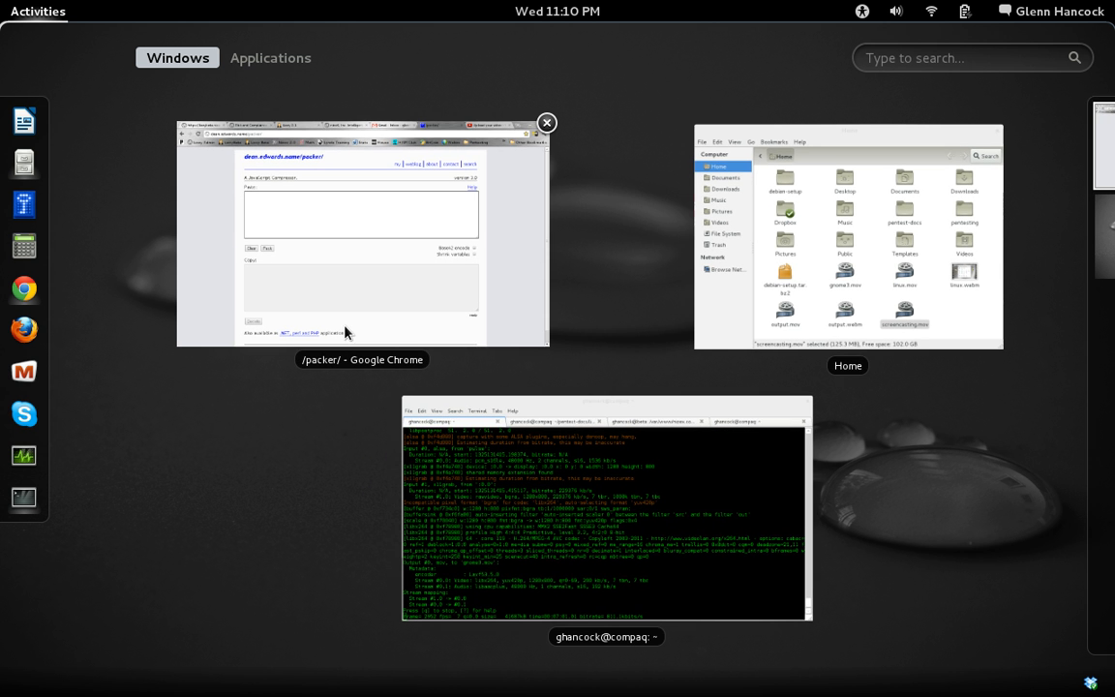
pyautogui.moveTo(523, 430)
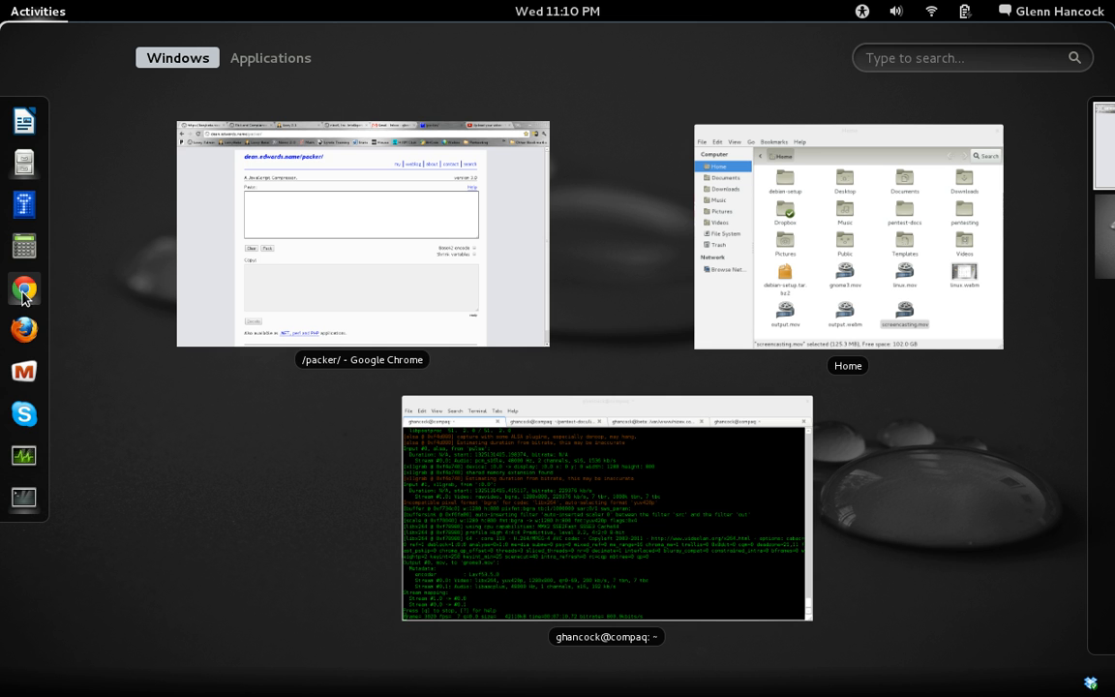
# Step: Bring Chrome to the front, then reopen the overview showing Home, terminal and Chrome together
pyautogui.click(360, 232)
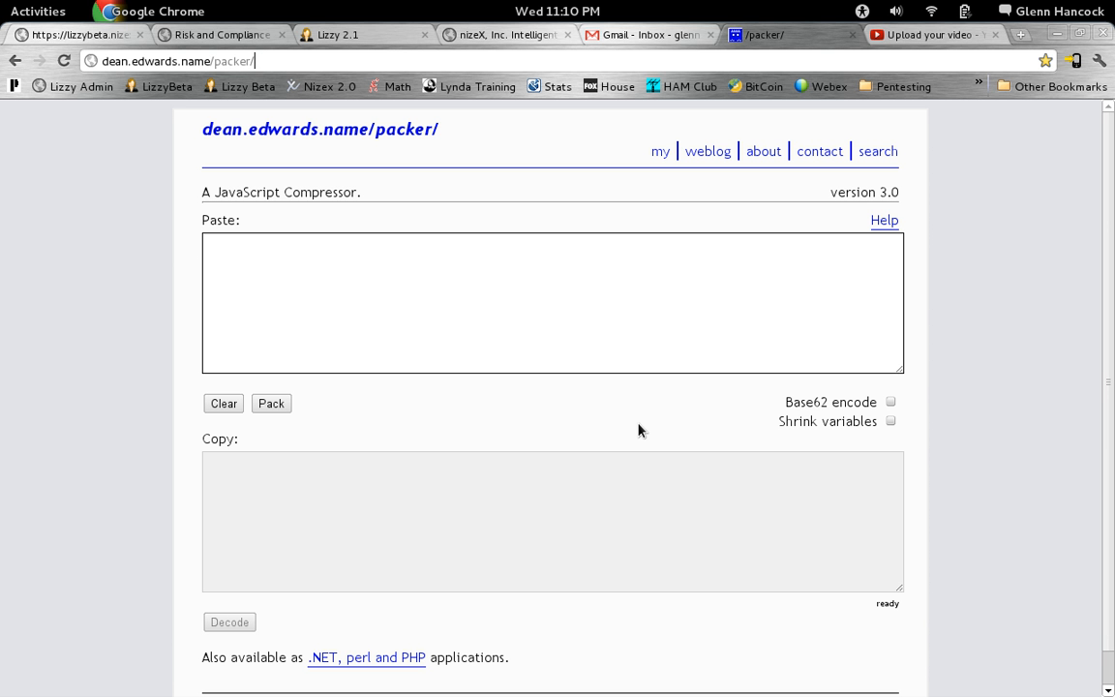
pyautogui.click(38, 12)
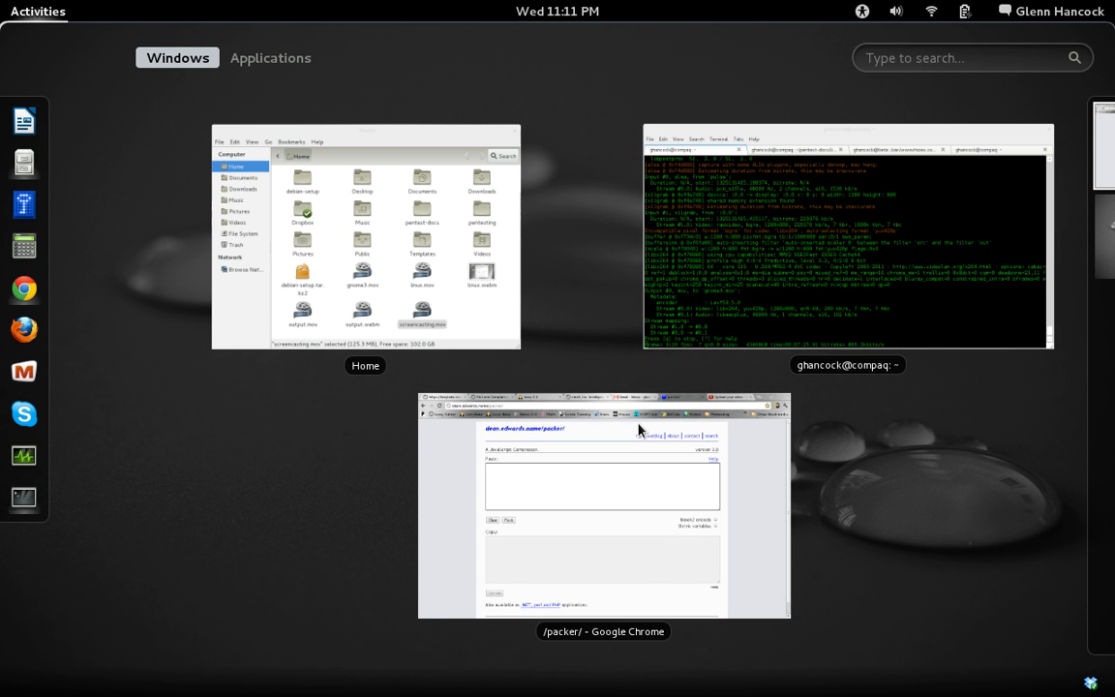
# Step: Leave the overview to Chrome, switch to the Home folder window, then back to Chrome's packer page
pyautogui.click(602, 507)
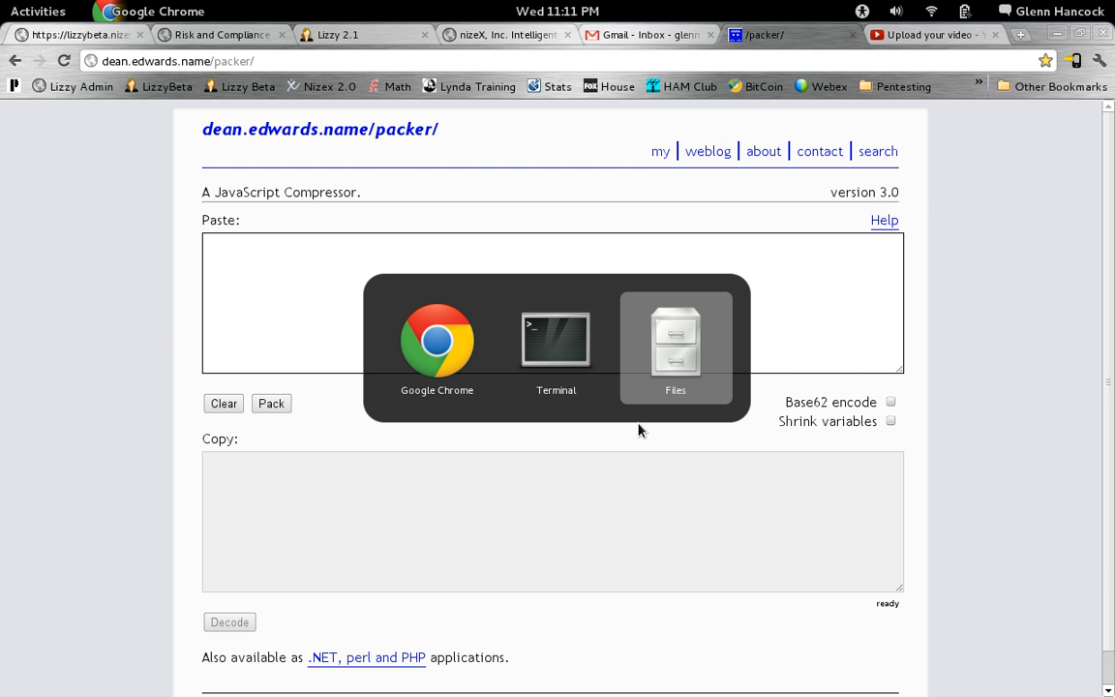
pyautogui.click(673, 344)
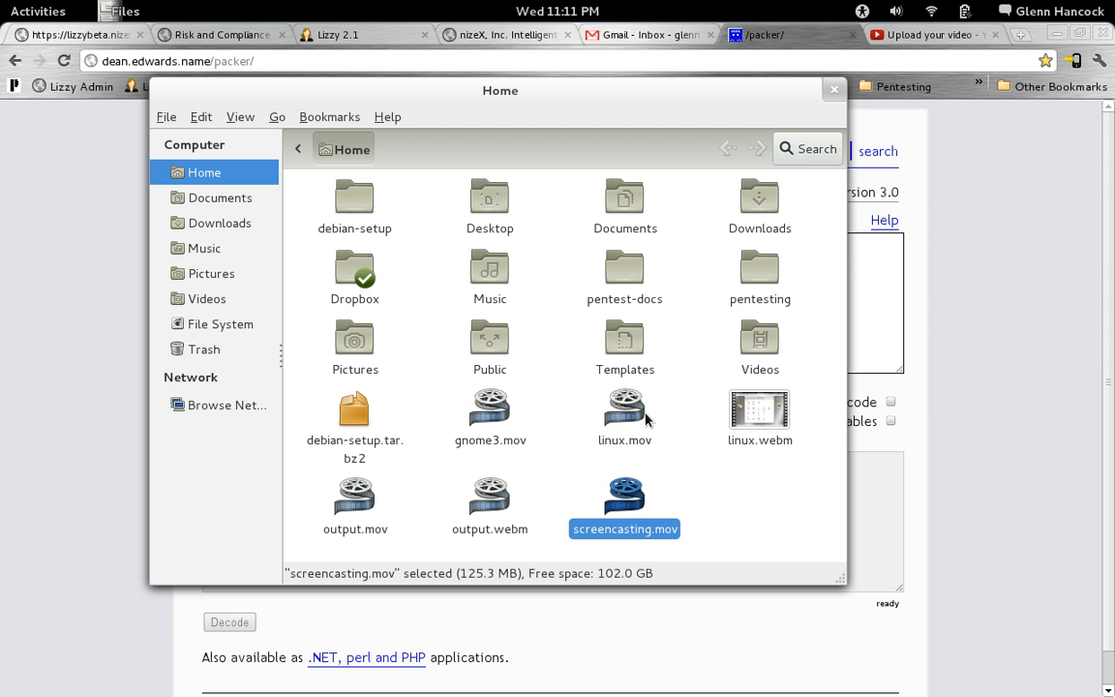
pyautogui.click(832, 89)
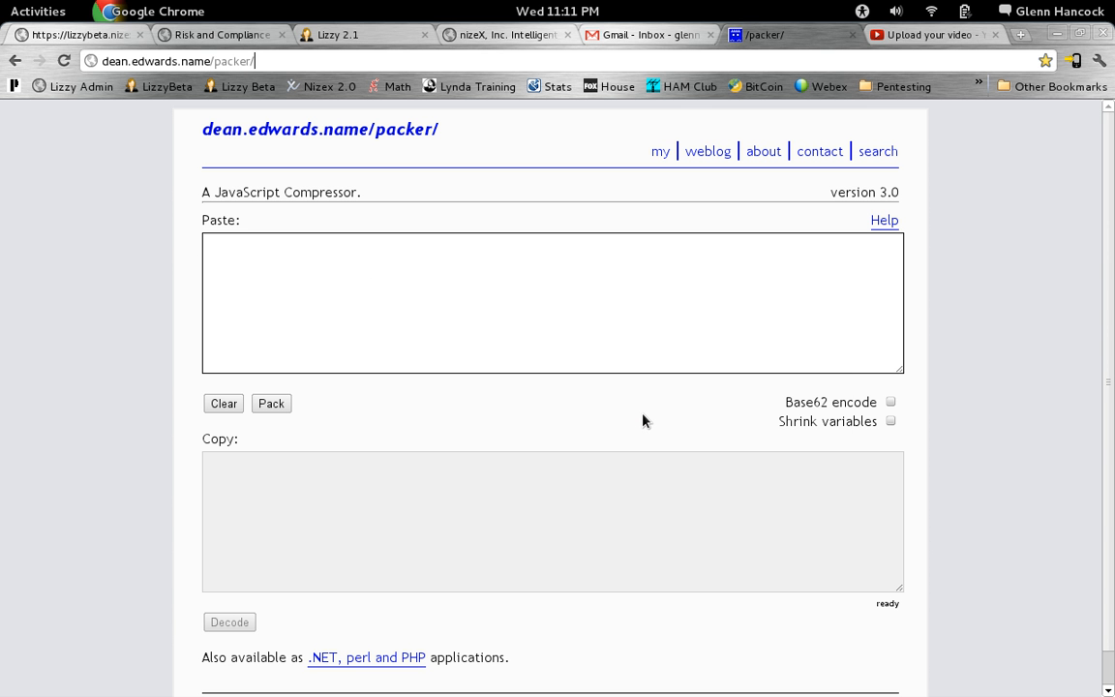